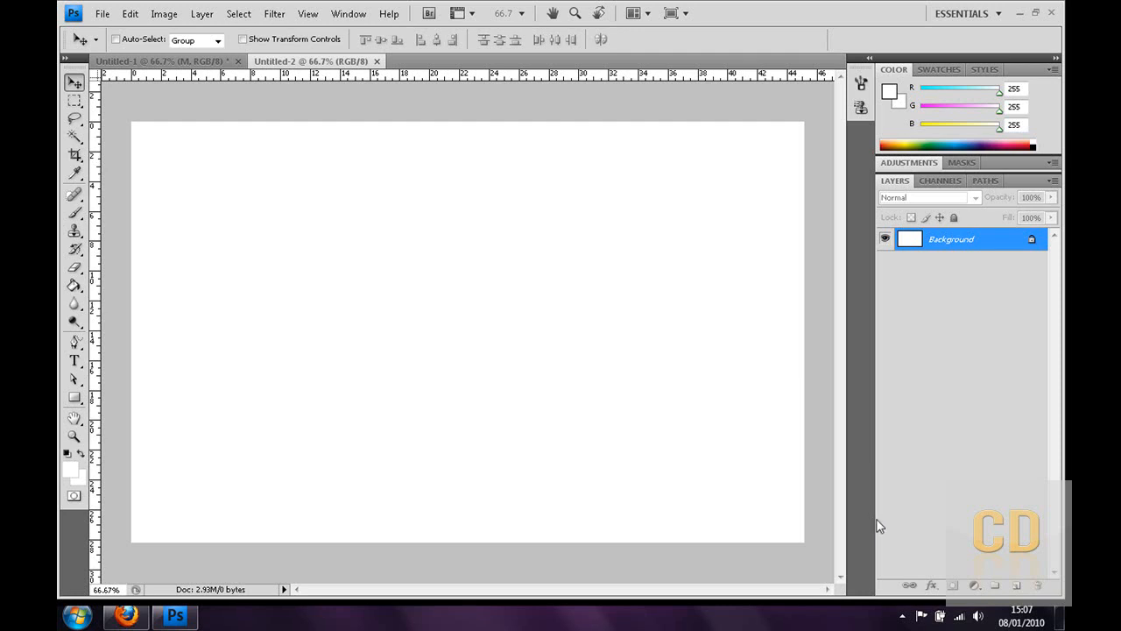
mouse_move(879, 519)
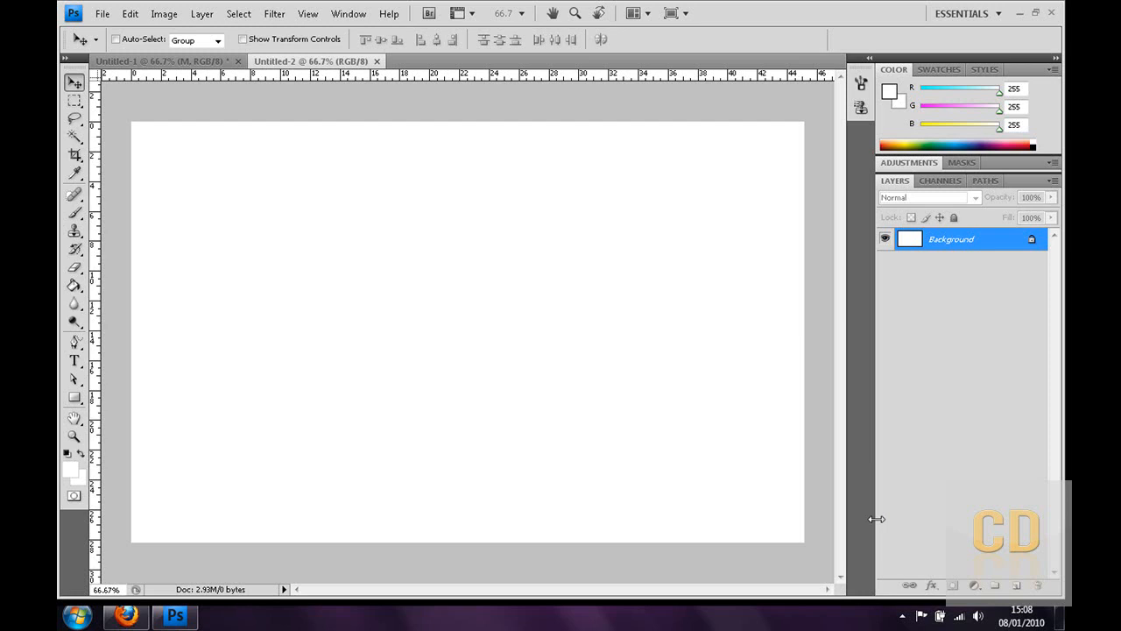
mouse_move(880, 521)
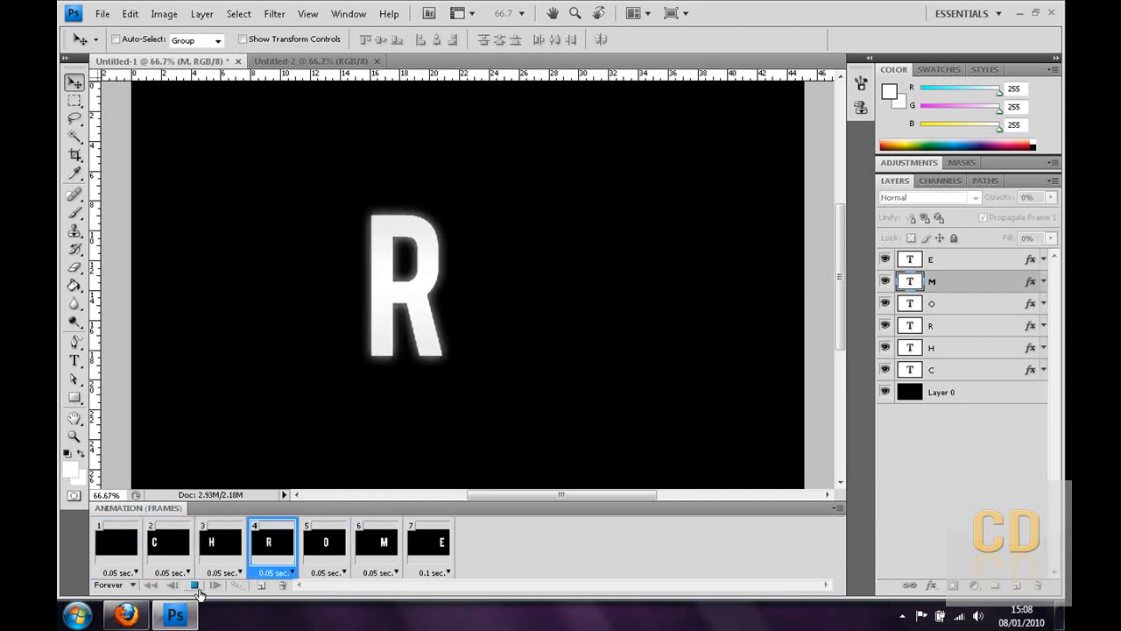
- Step through the finished CHROME animation frames to preview each glowing letter
click(116, 541)
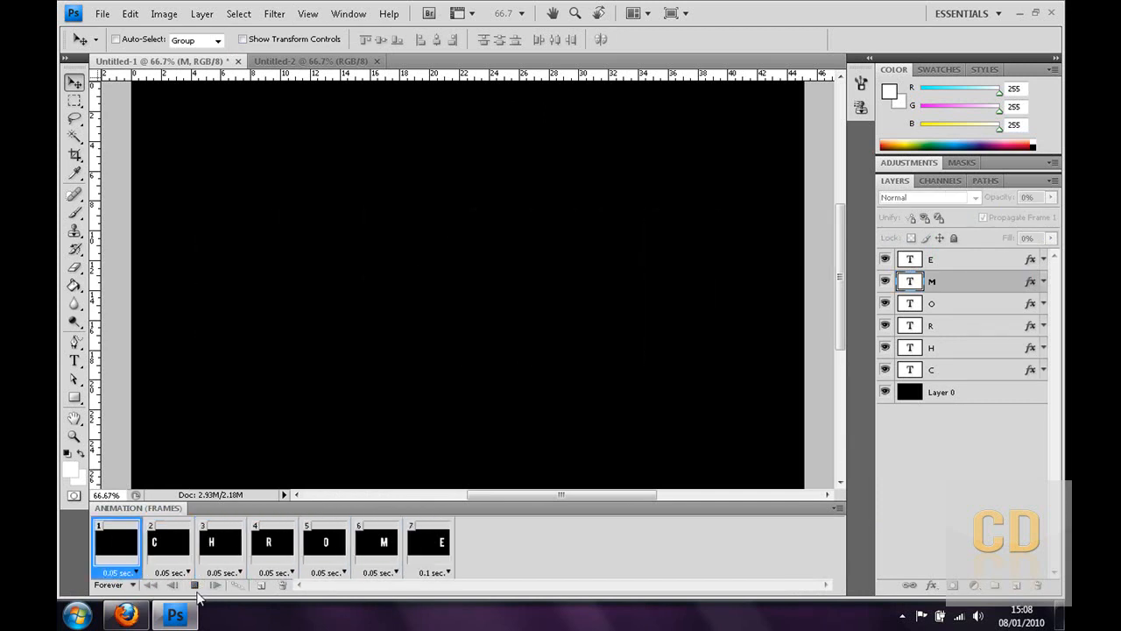
click(325, 541)
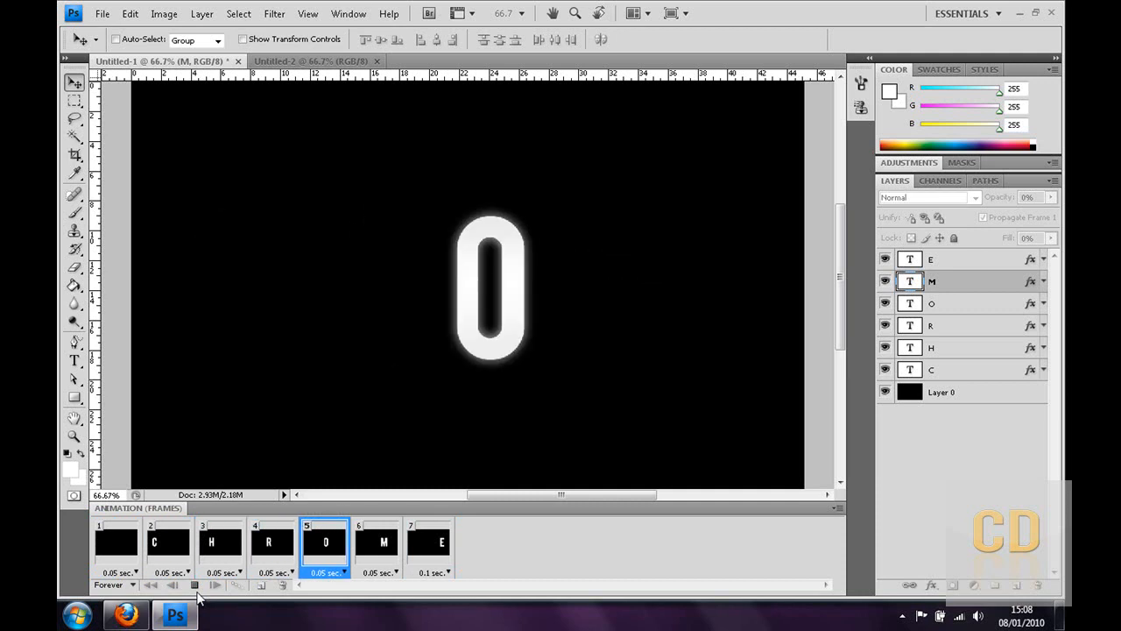
click(220, 541)
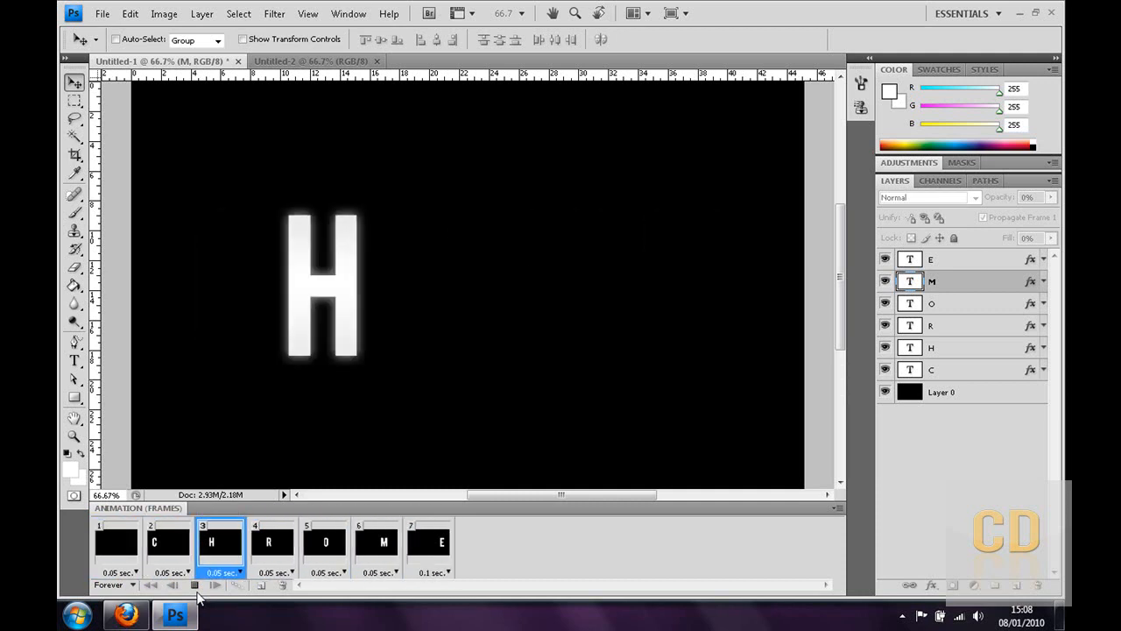
click(428, 541)
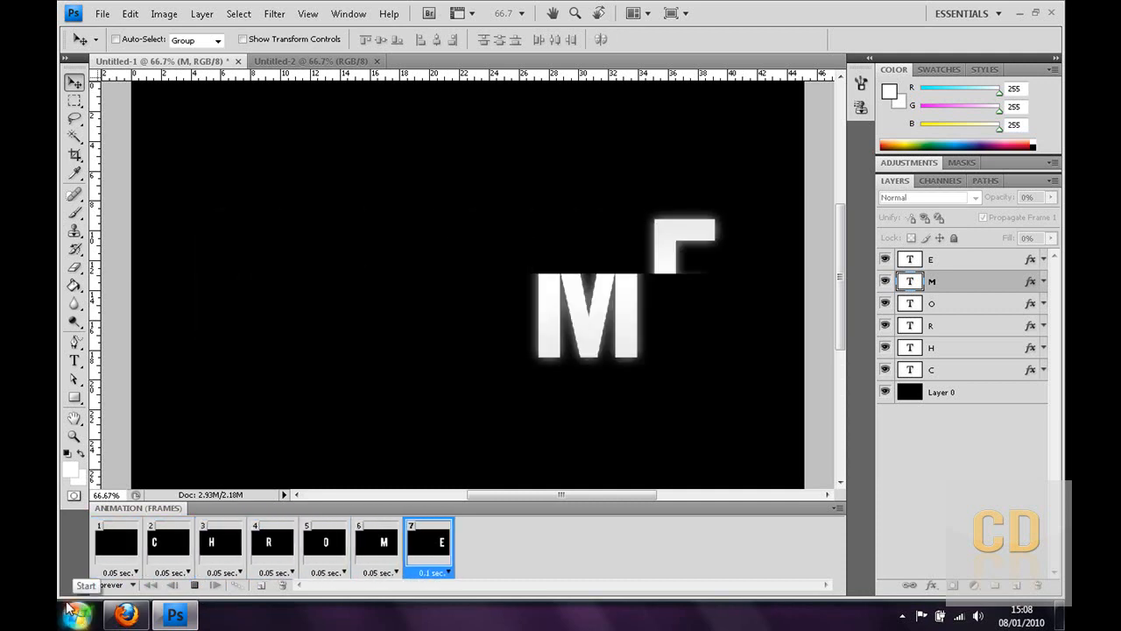
click(325, 541)
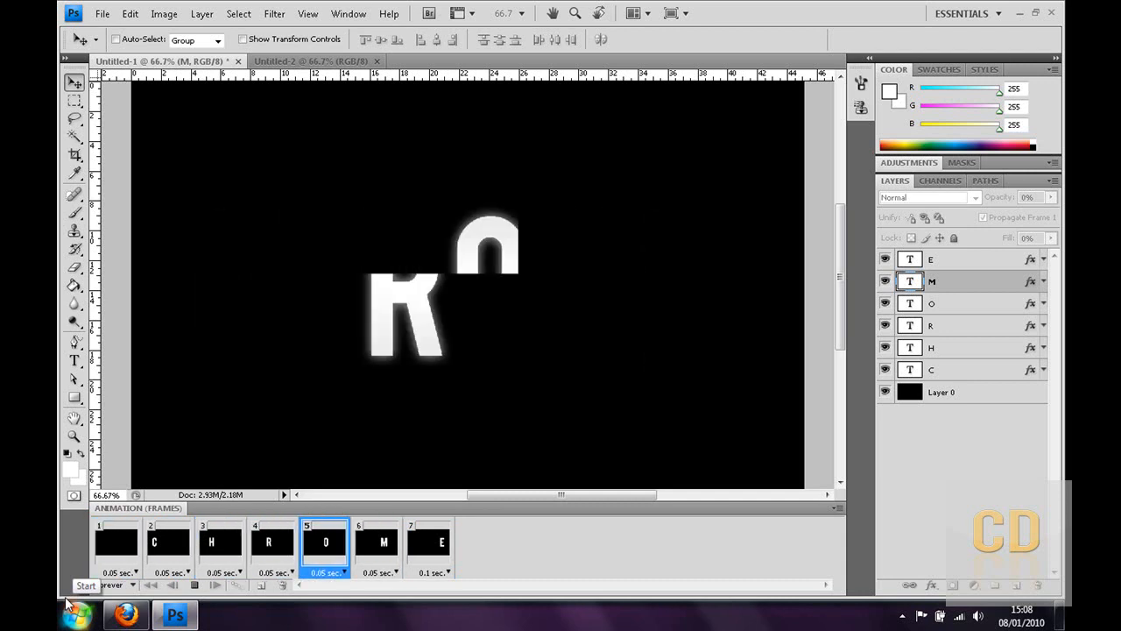
click(168, 540)
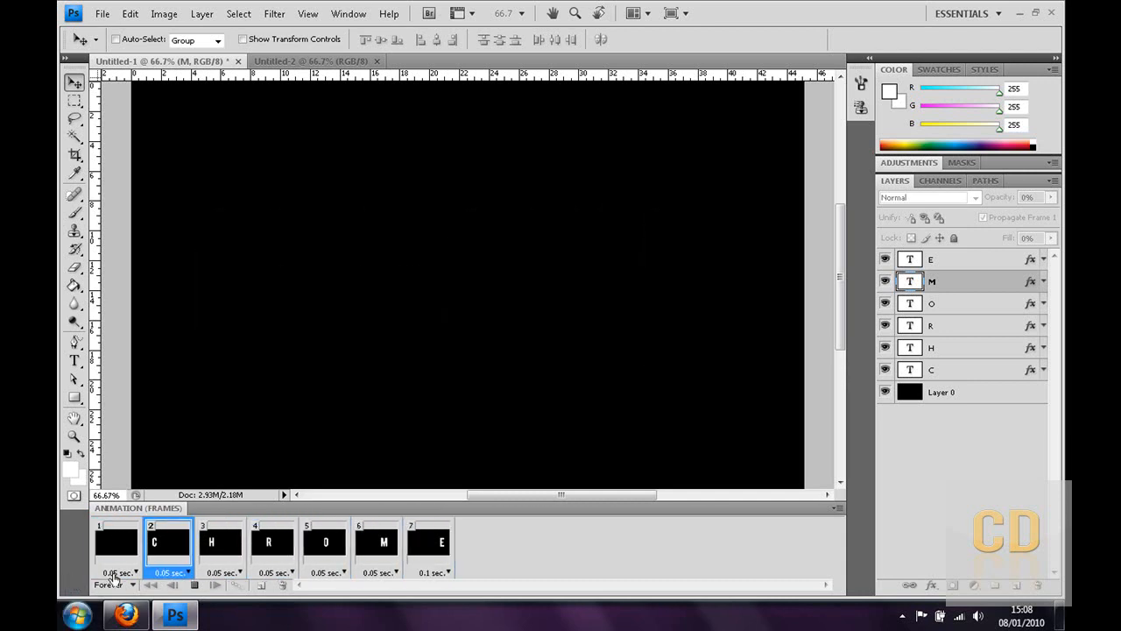
click(429, 543)
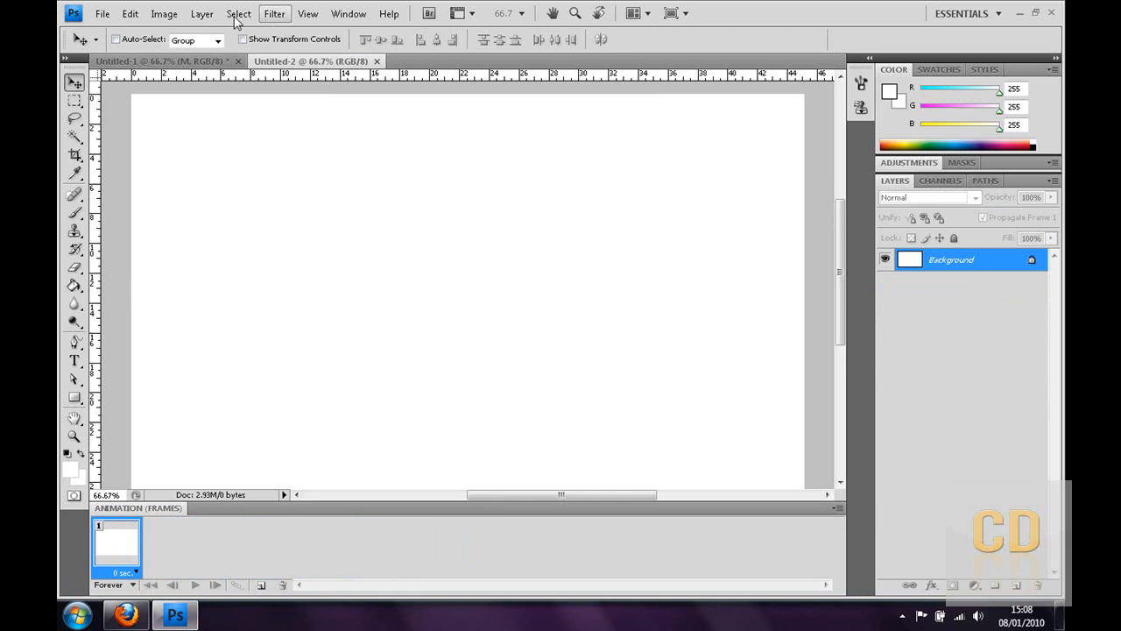
- Hide the Animation panel, fill the canvas black, and rename the background layer BG
click(349, 13)
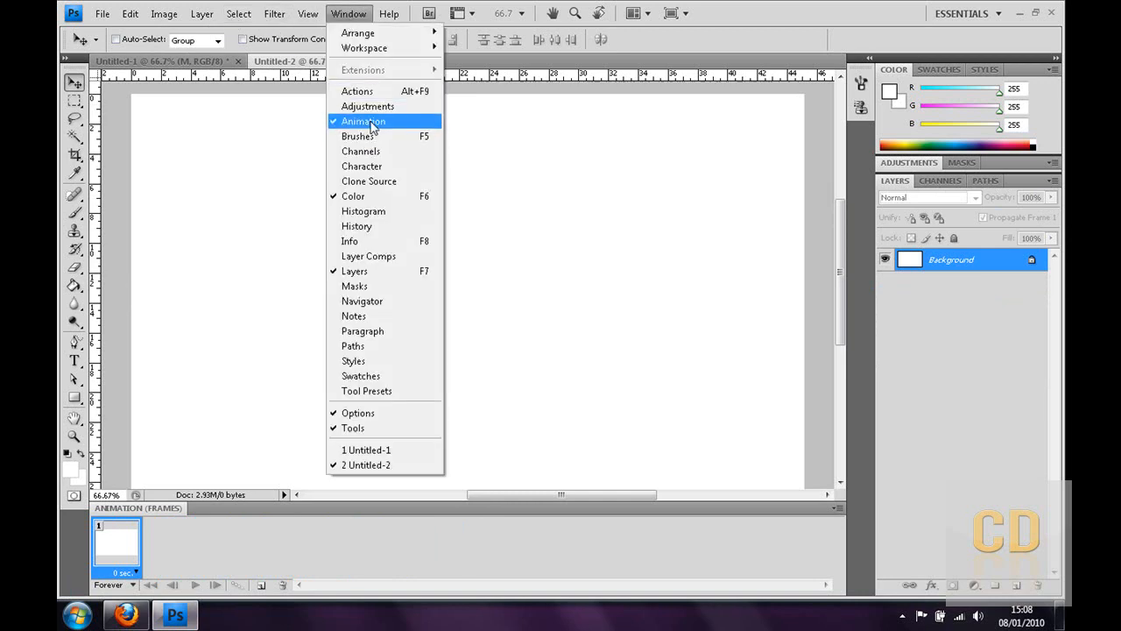
click(363, 121)
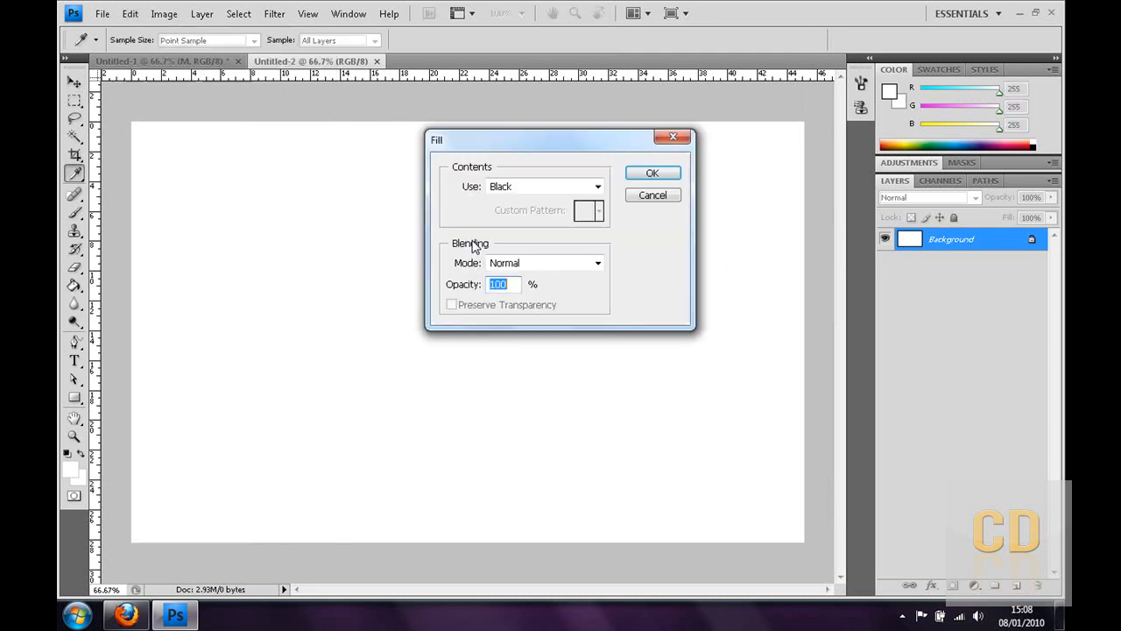
click(651, 172)
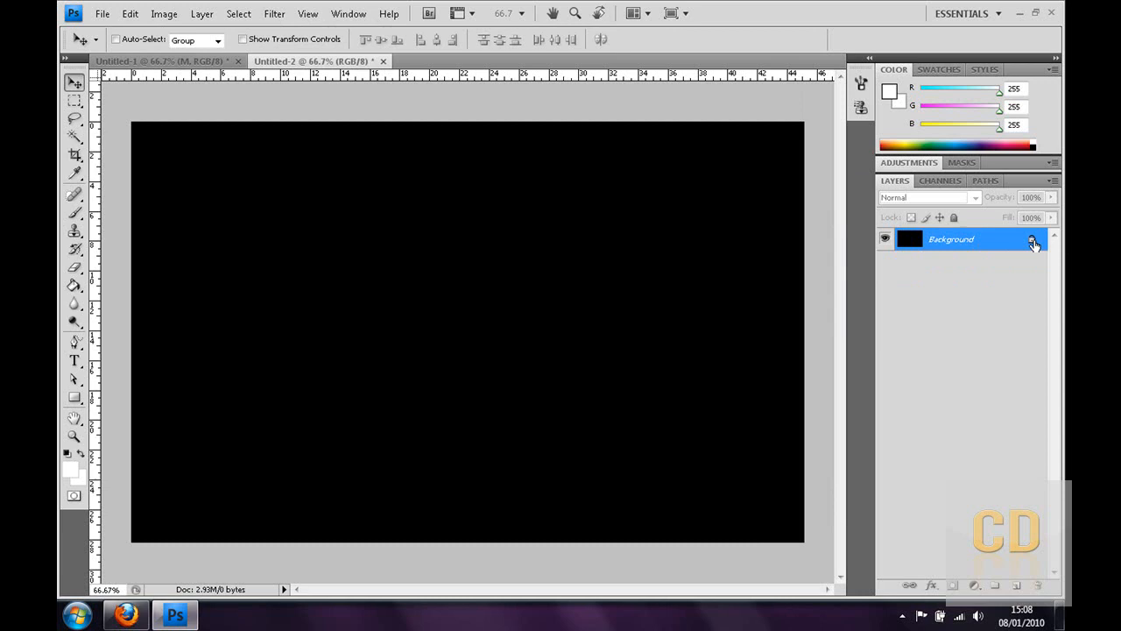
click(1032, 239)
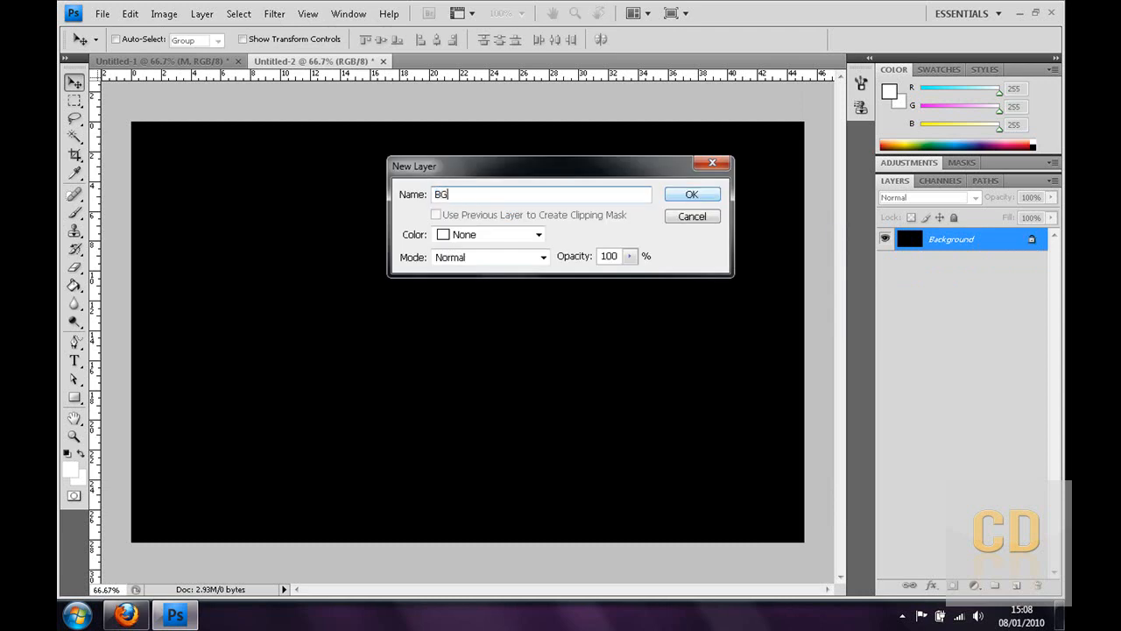
click(691, 194)
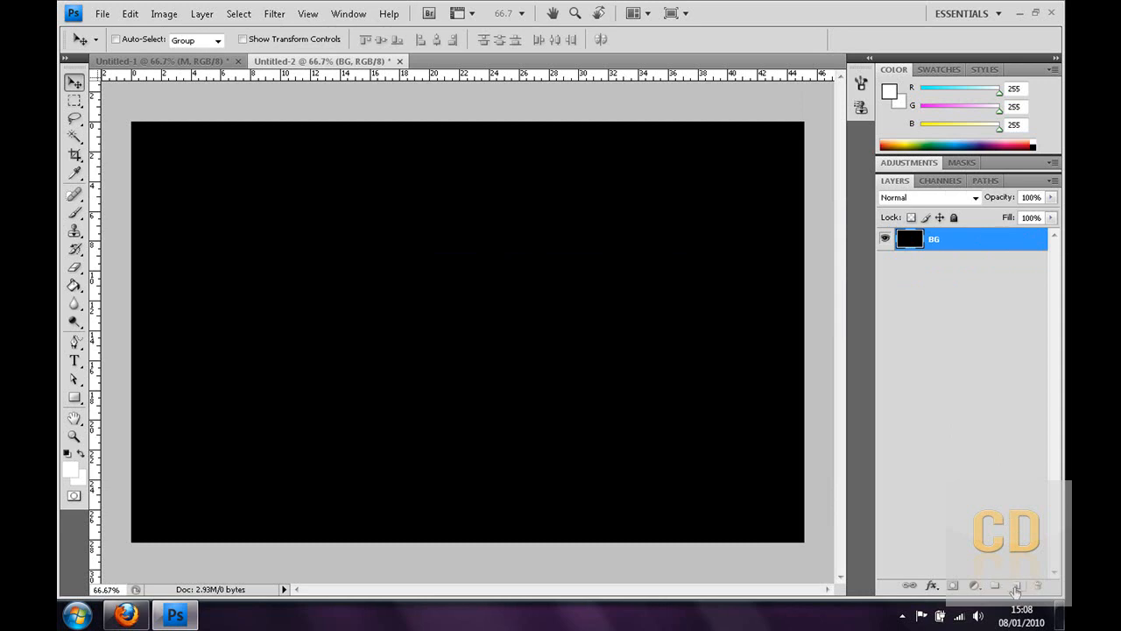
- Add a new layer and type a large white letter C
click(1015, 585)
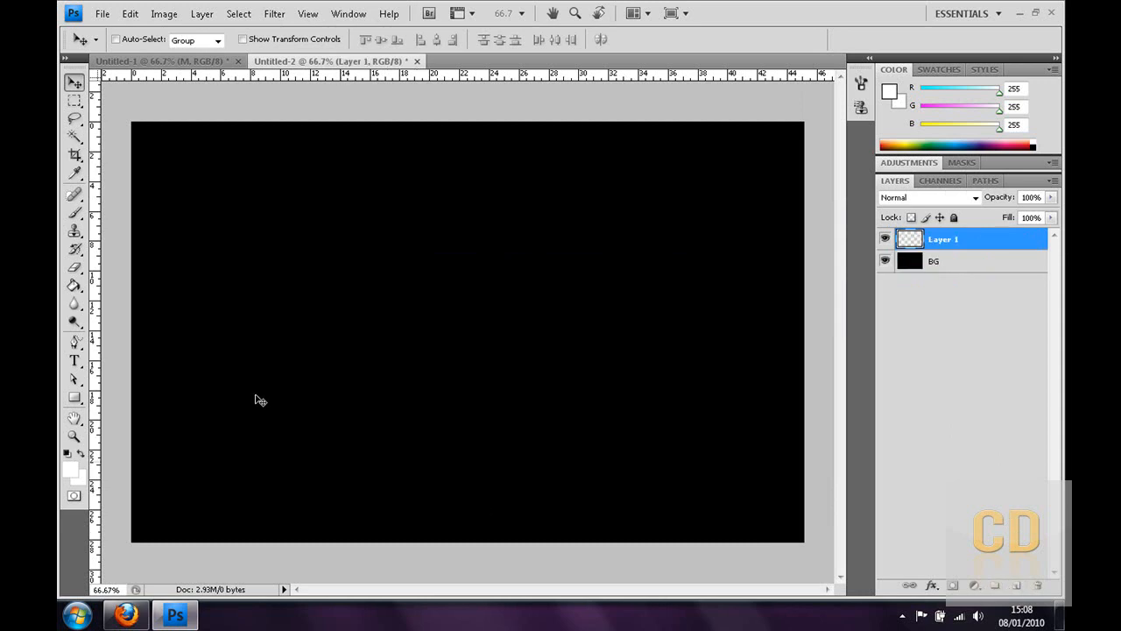
click(75, 360)
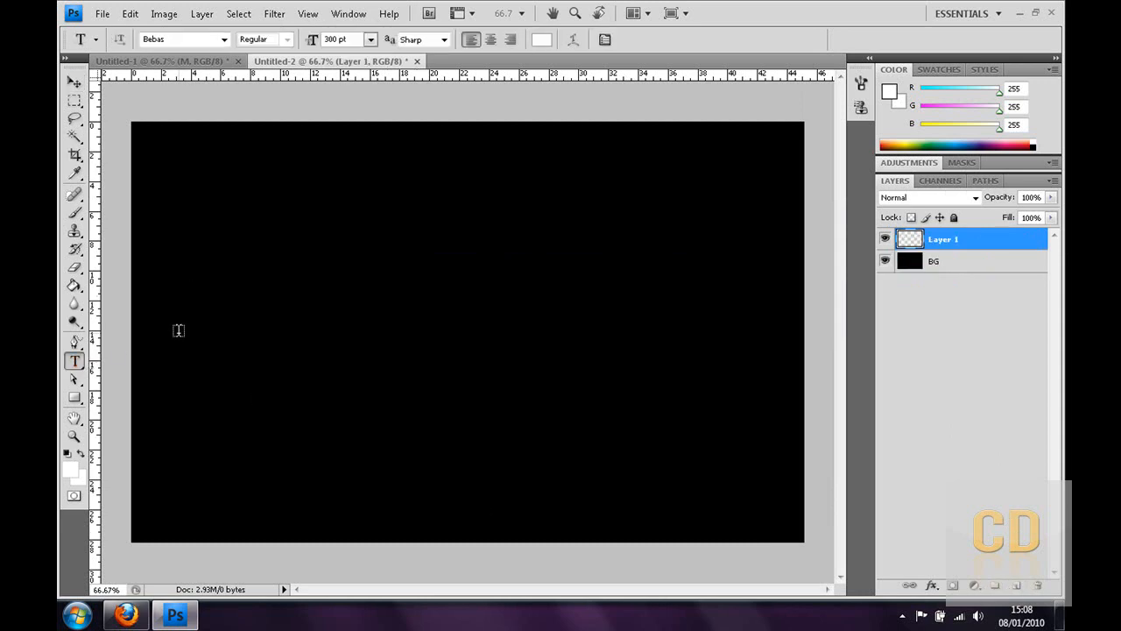
text(C)
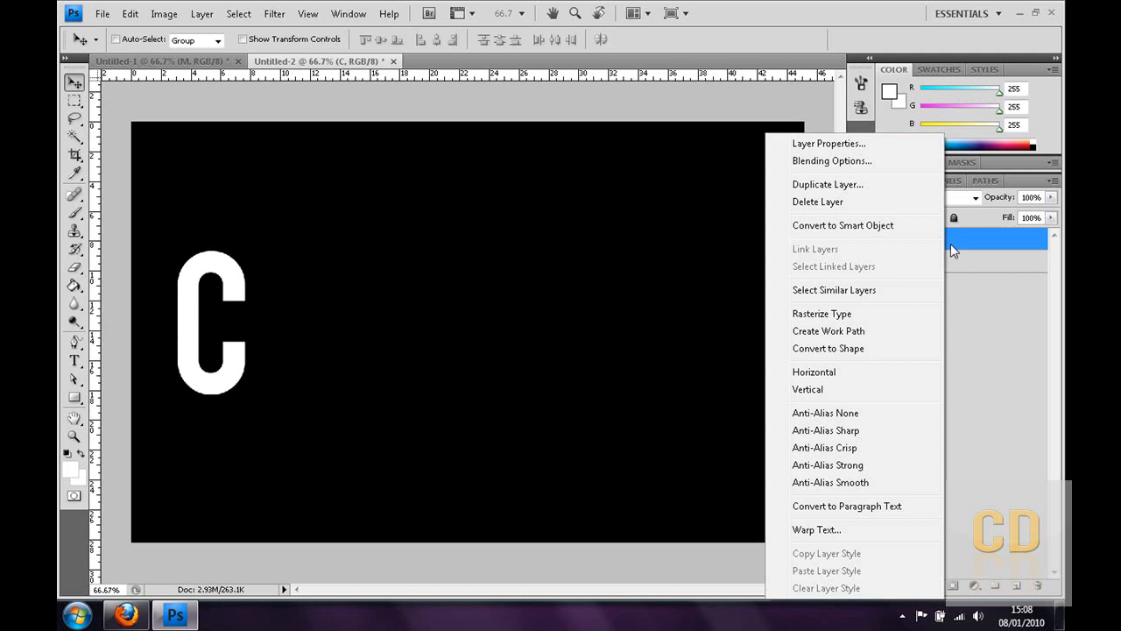
- Apply a white-stop gradient overlay and an enlarged light grey outer glow to the C layer
click(831, 161)
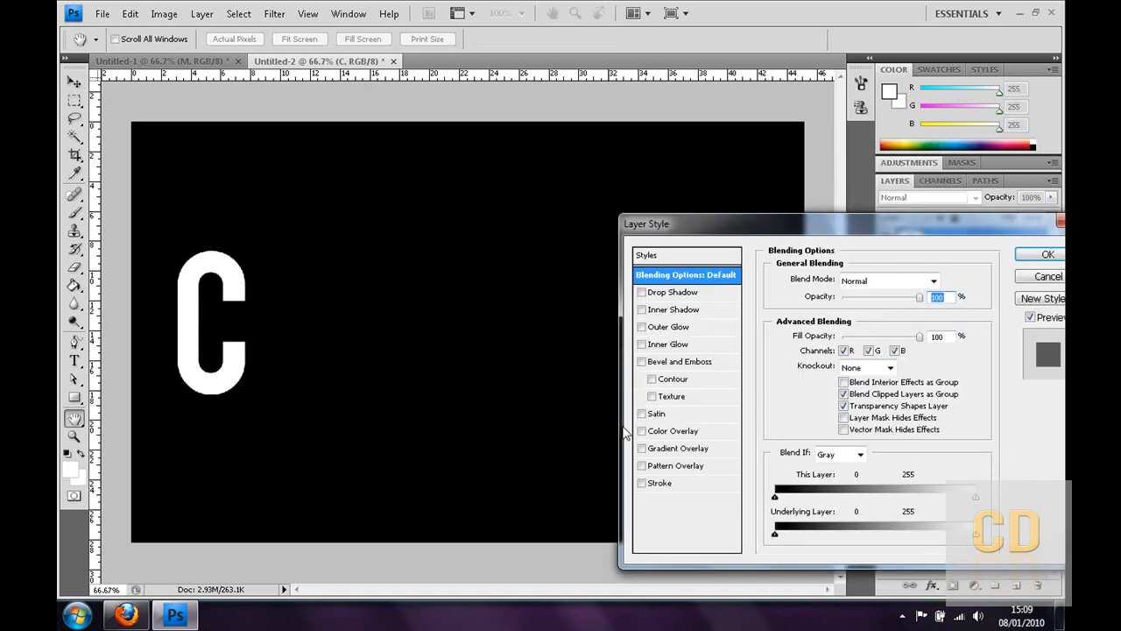
mouse_move(661, 449)
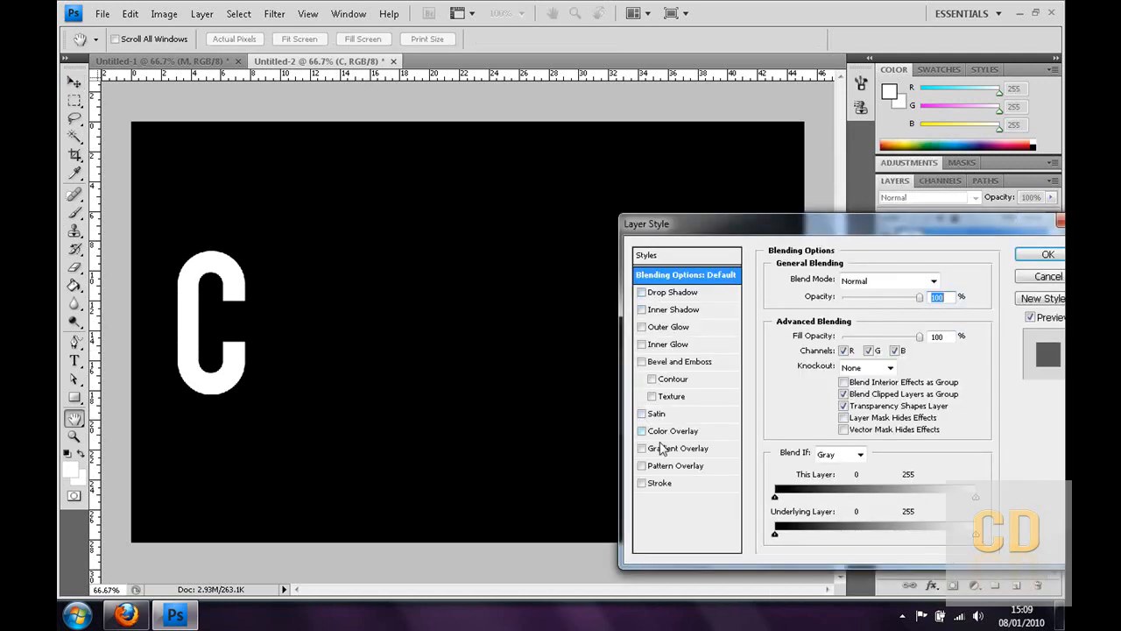
click(673, 448)
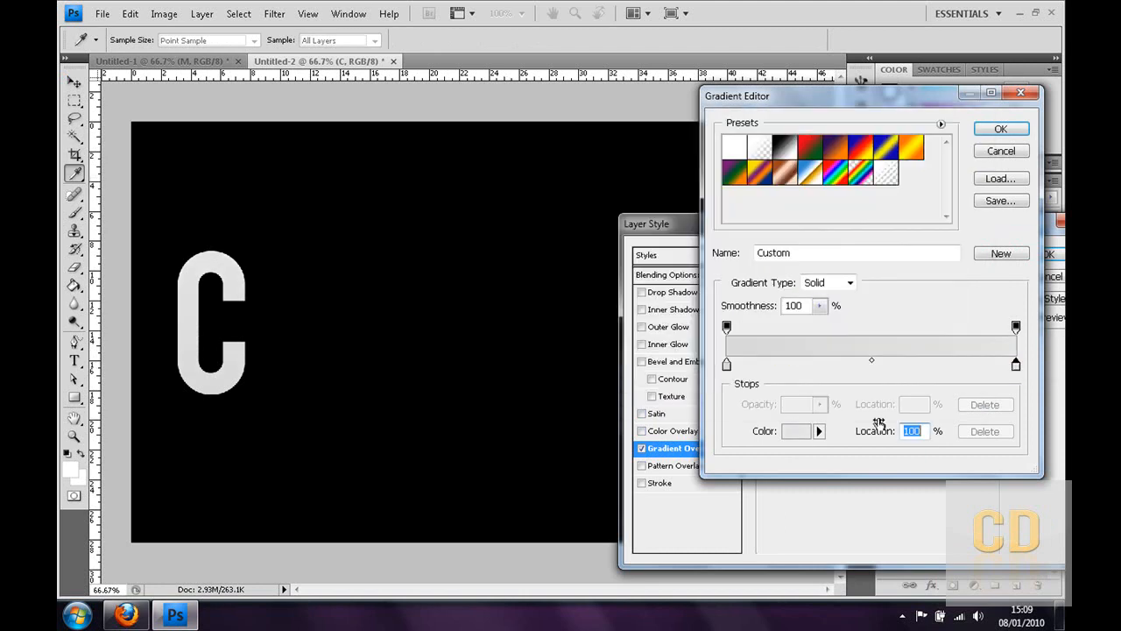
click(795, 431)
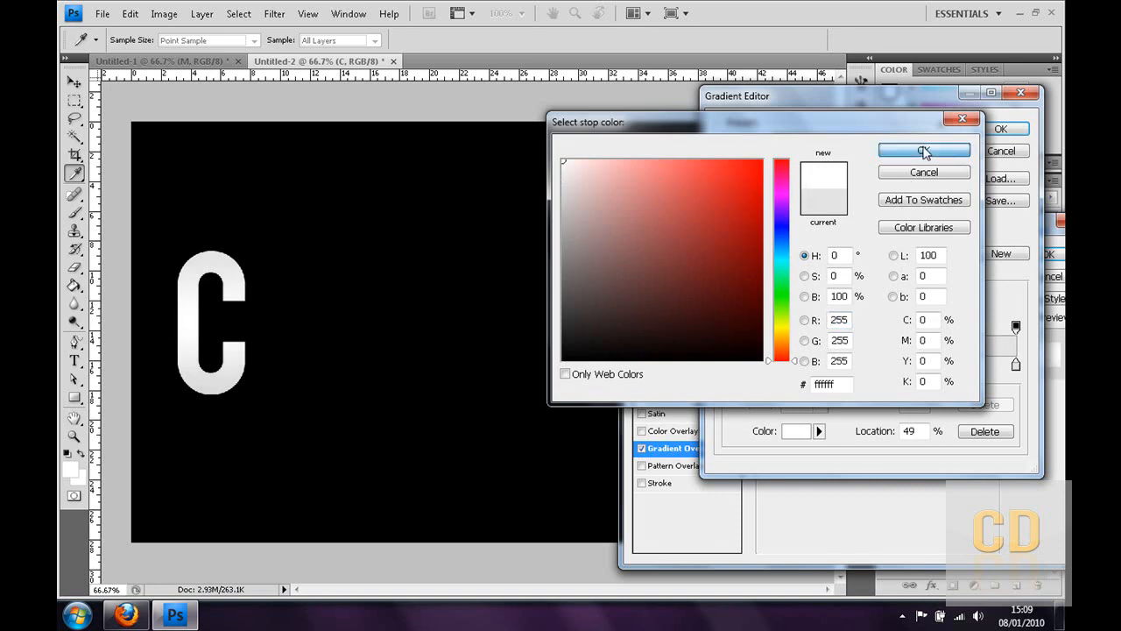
click(923, 150)
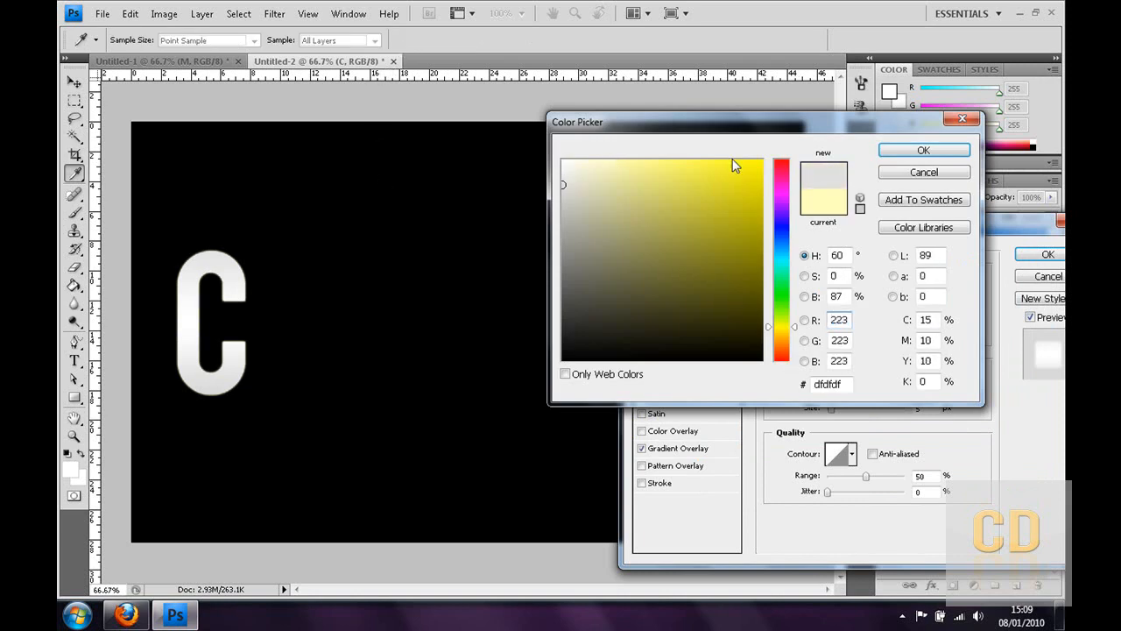
click(924, 149)
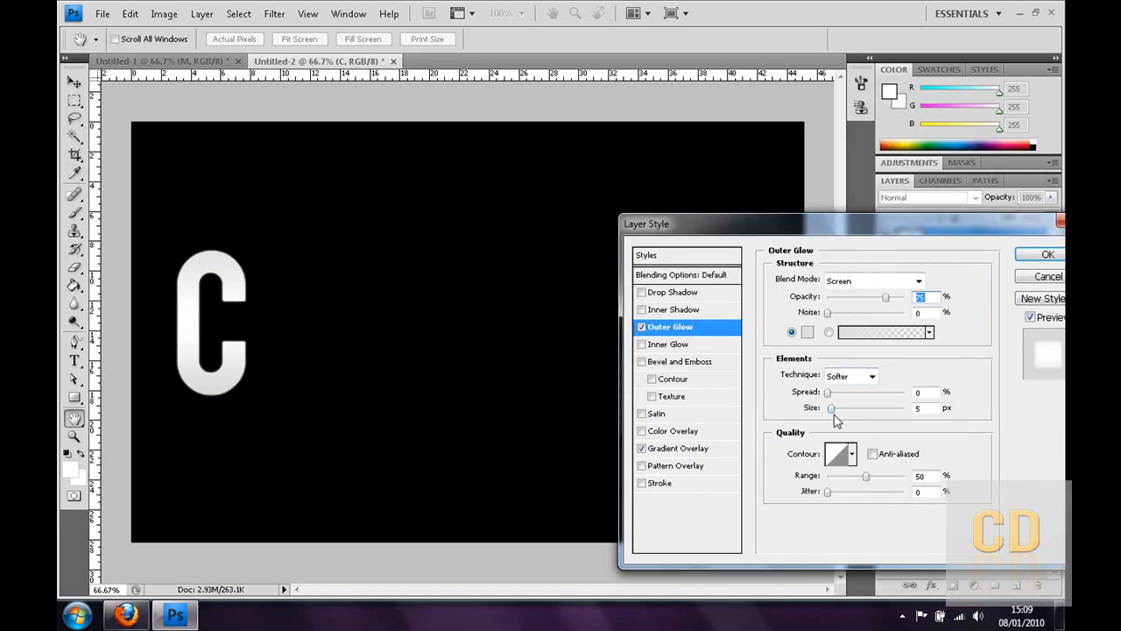
drag(830, 408, 842, 408)
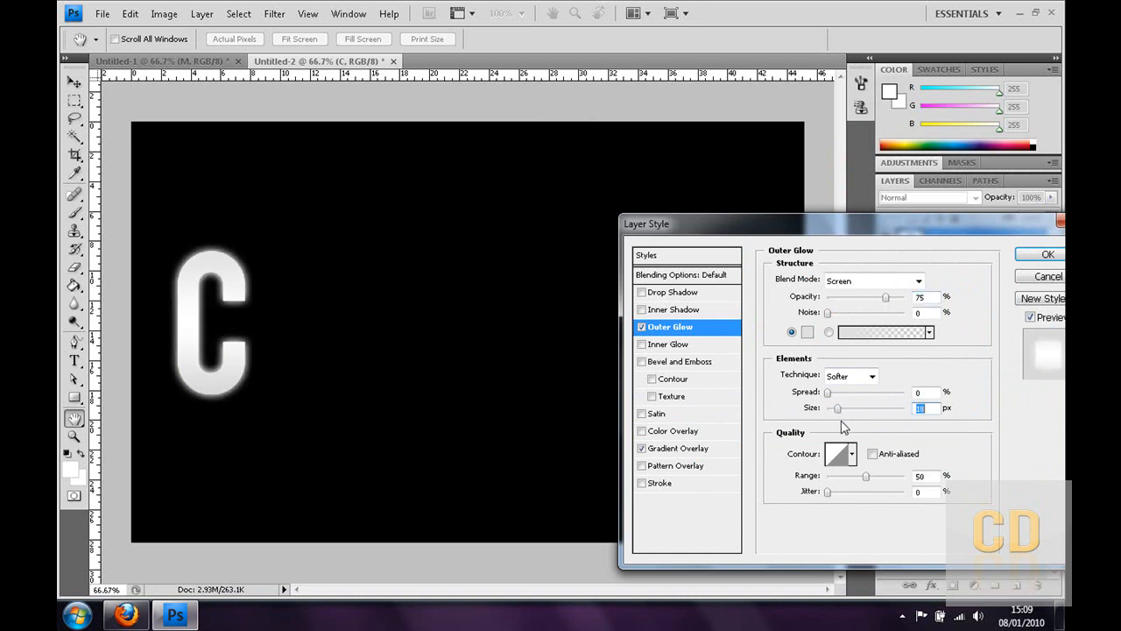
click(1046, 254)
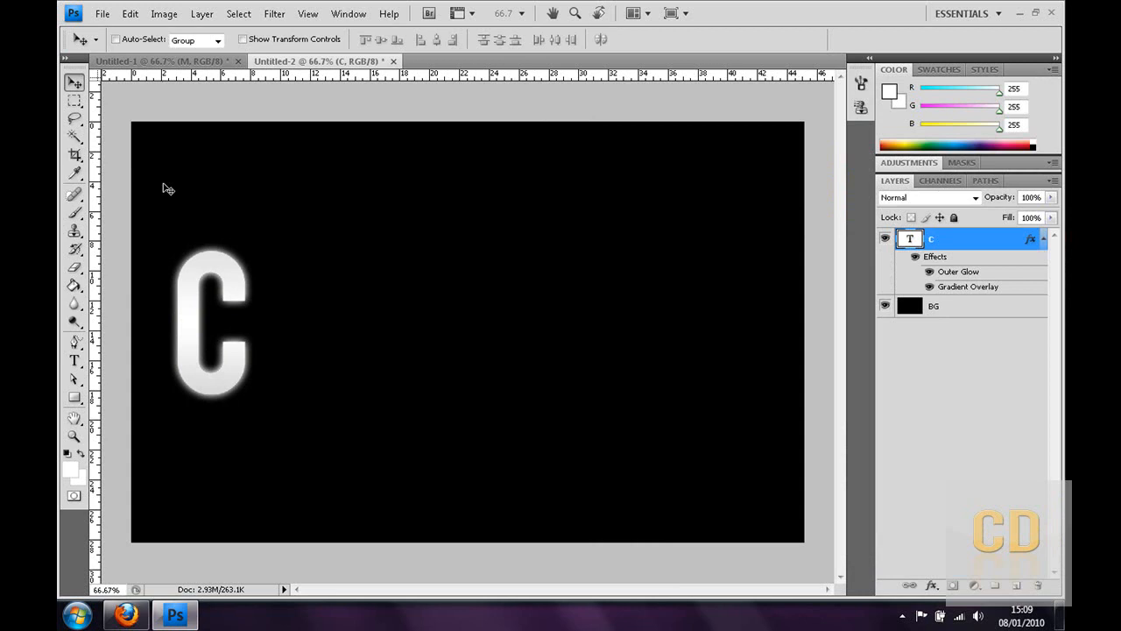
- Collapse the C layer's effects list and duplicate the layer with Ctrl+J
click(1042, 238)
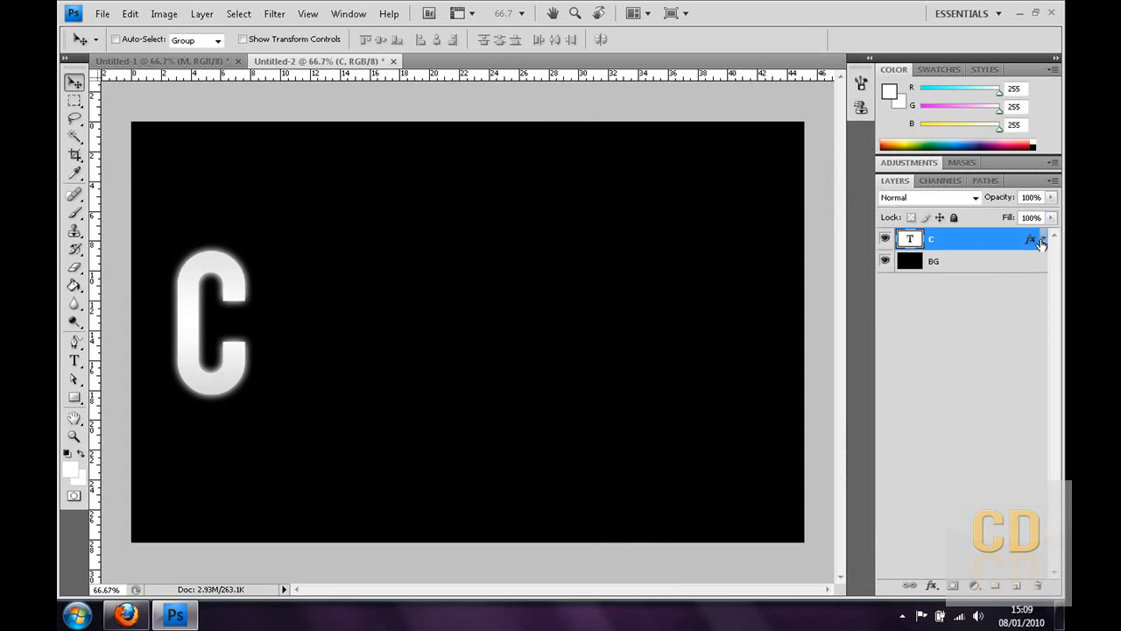
mouse_move(964, 94)
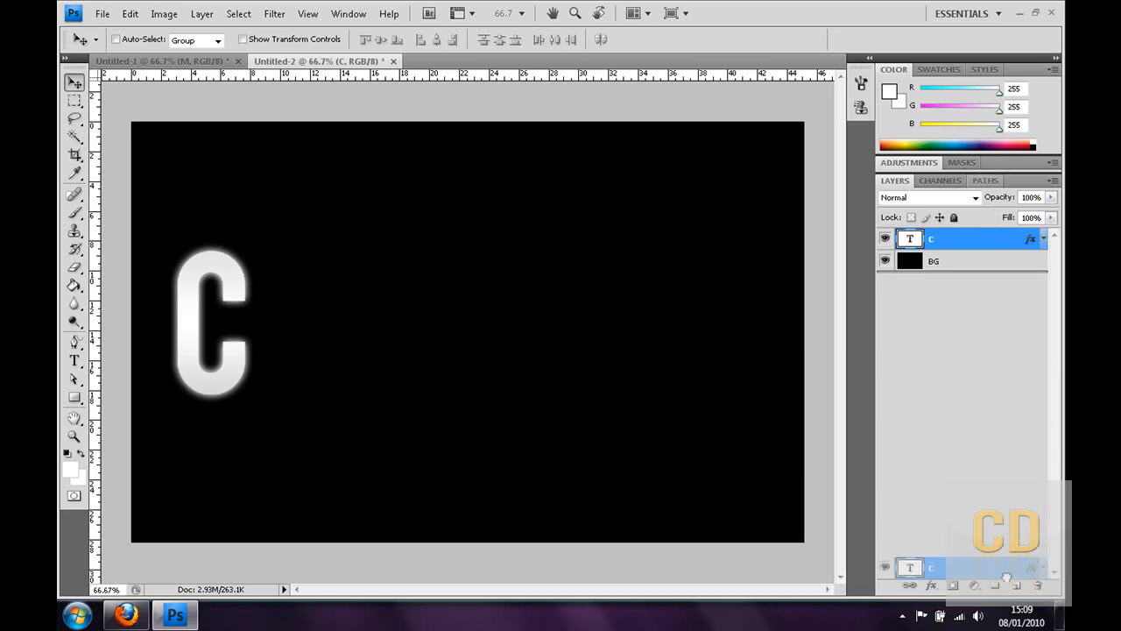
key(ctrl+j)
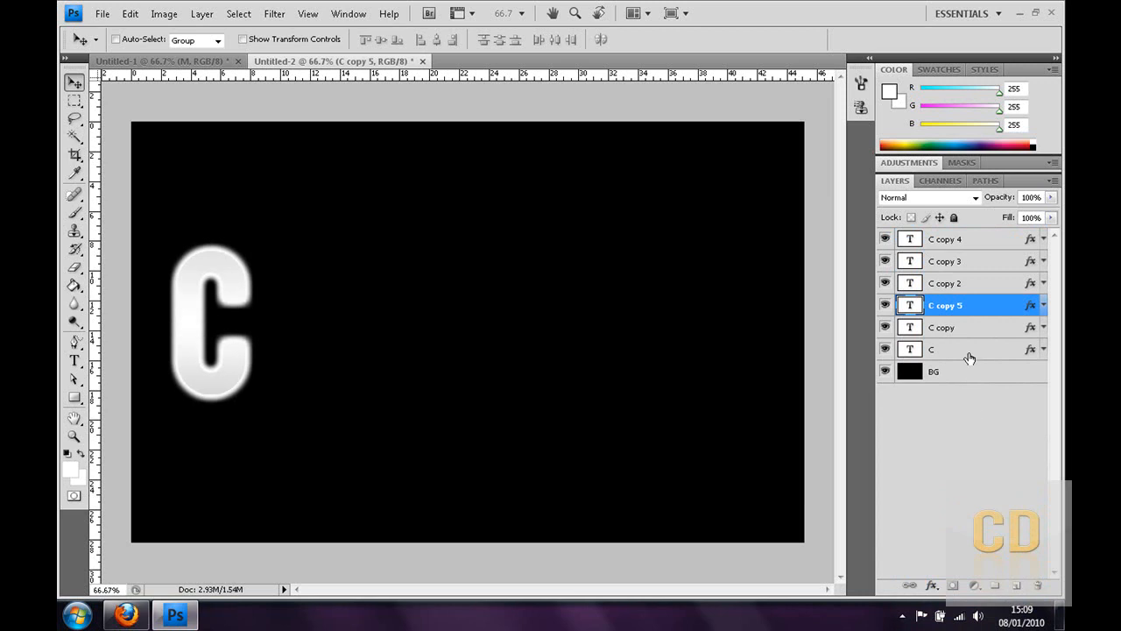
- Retype the first C copies as the letters H, R and O
click(941, 327)
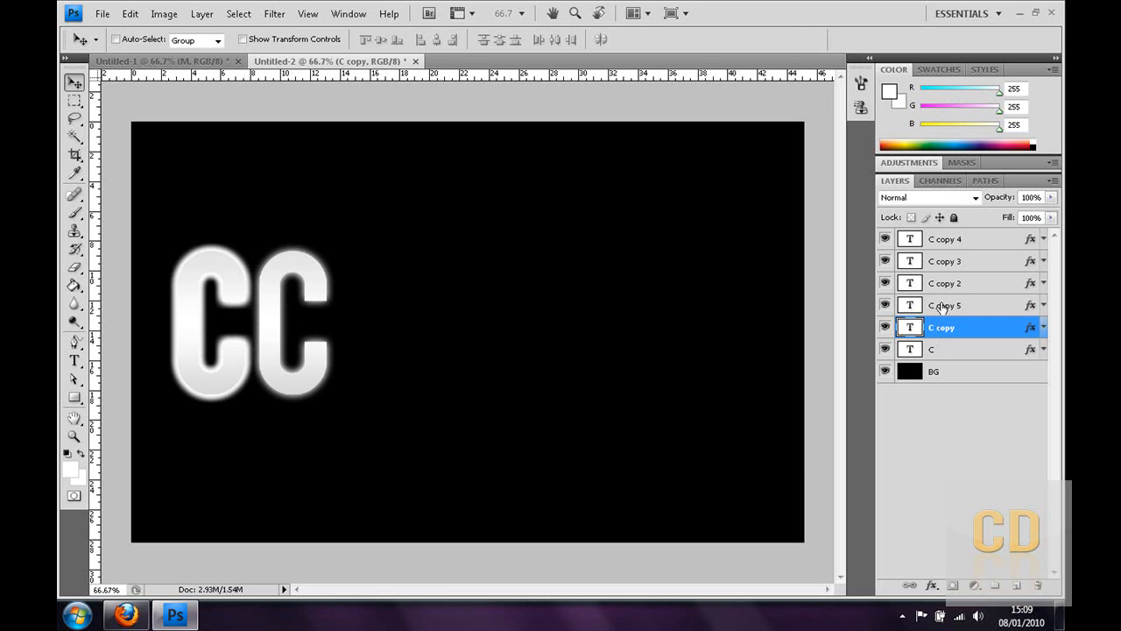
click(944, 305)
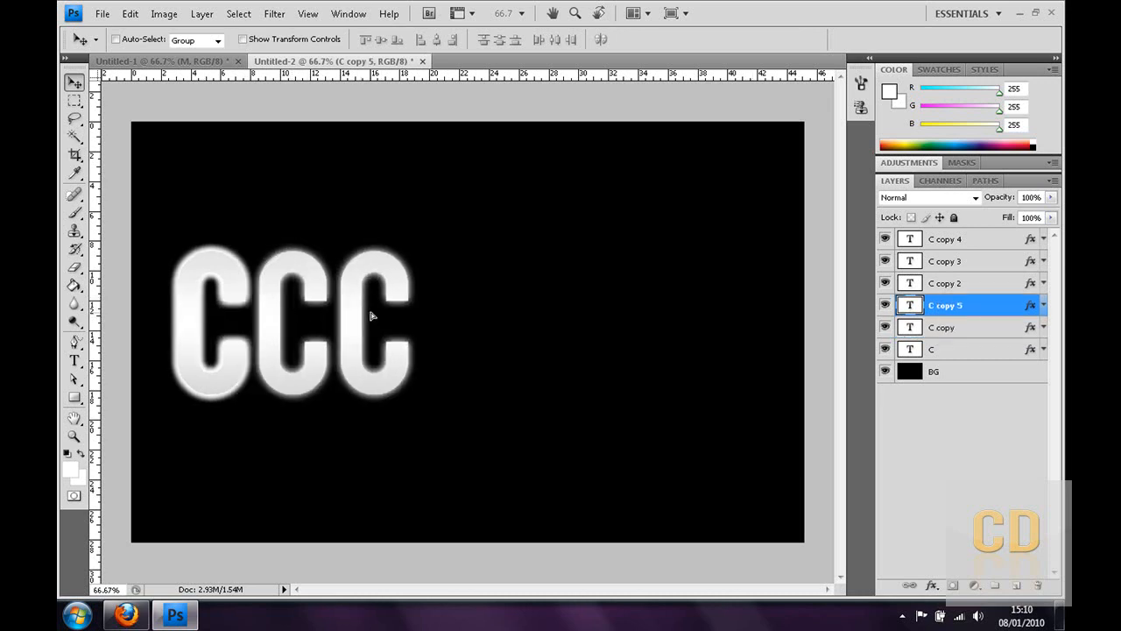
click(941, 327)
text(H)
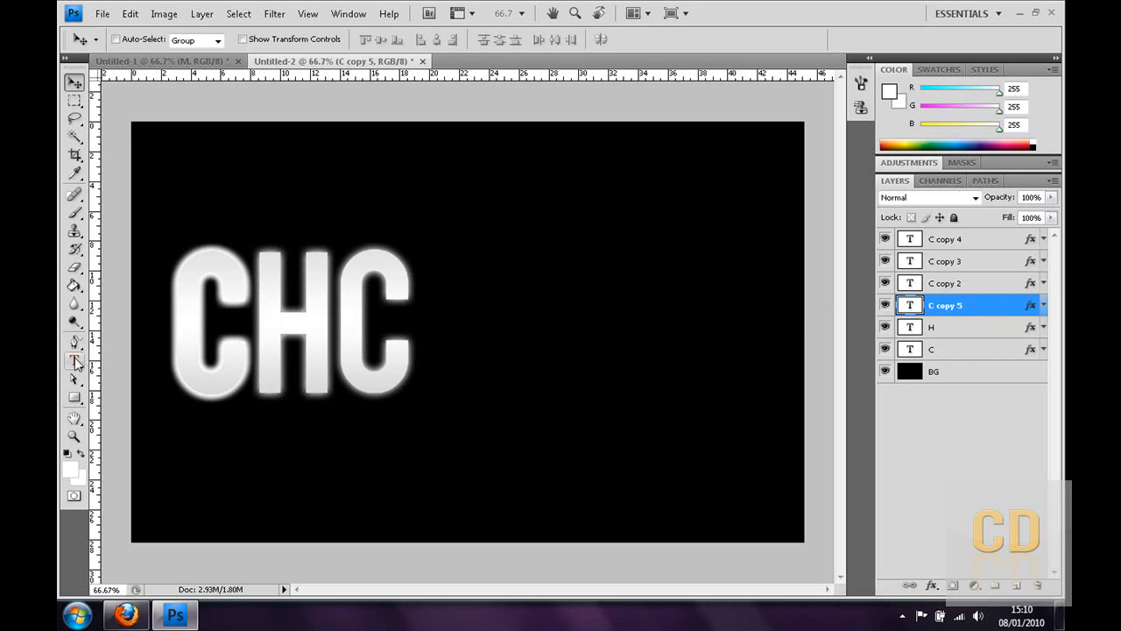
click(74, 361)
text(R)
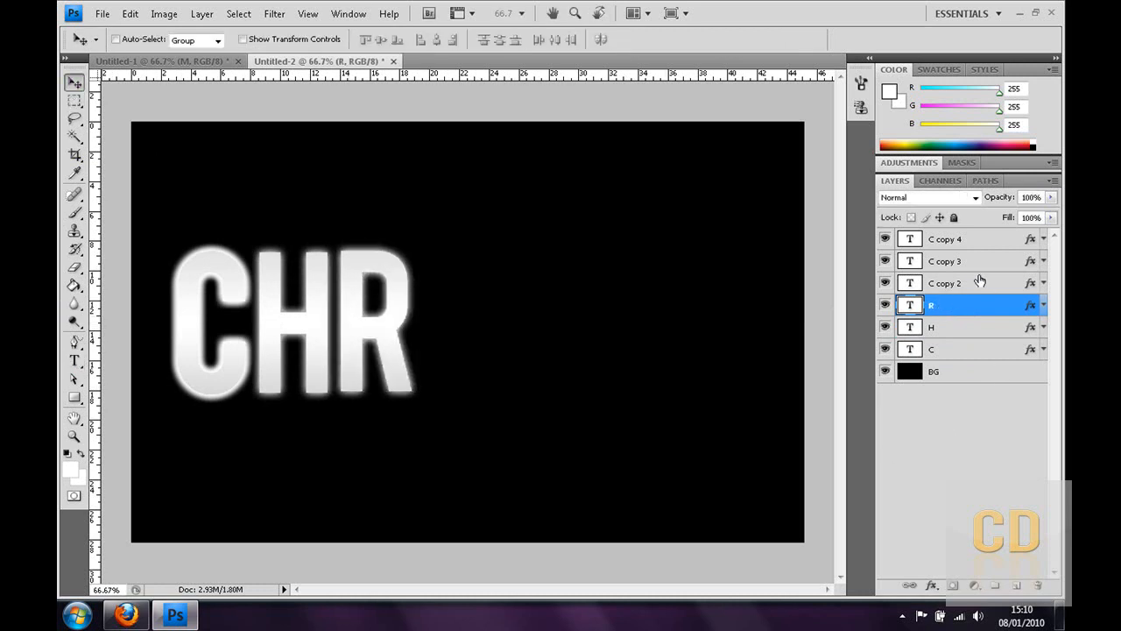
click(945, 282)
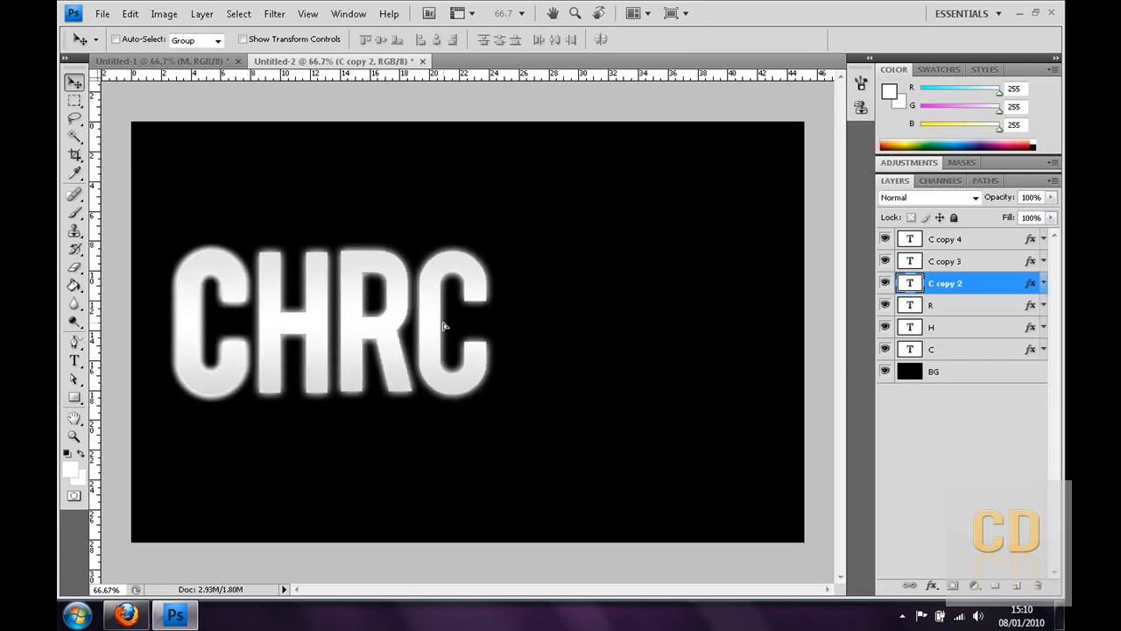
click(73, 361)
text(O)
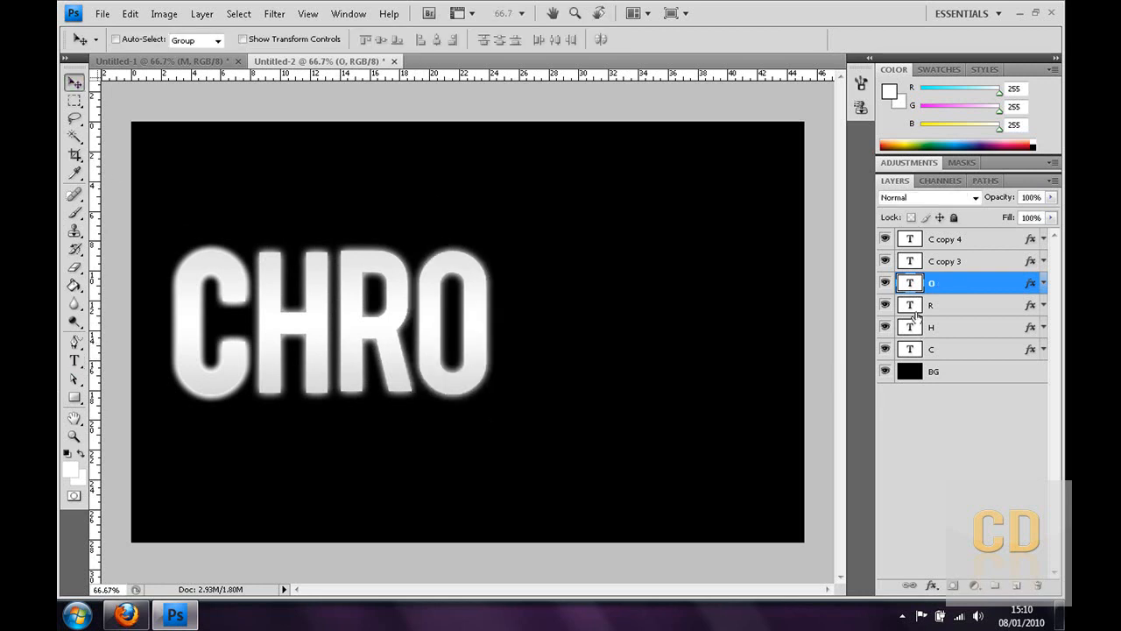
- Retype the remaining copies as M and E, and rename the E layer
click(946, 261)
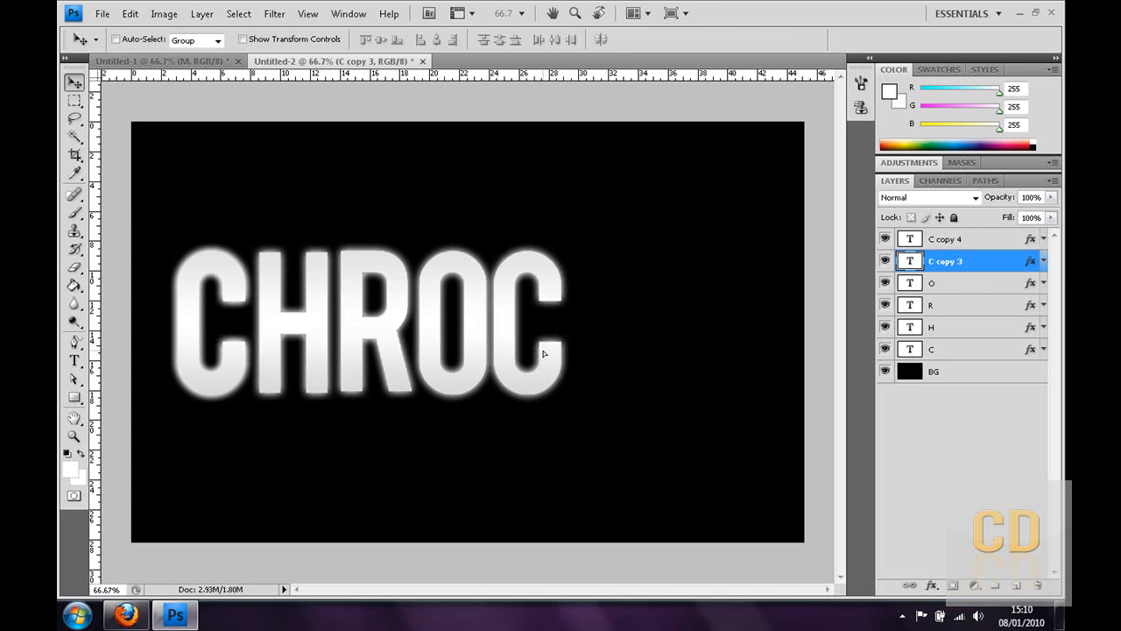
click(74, 360)
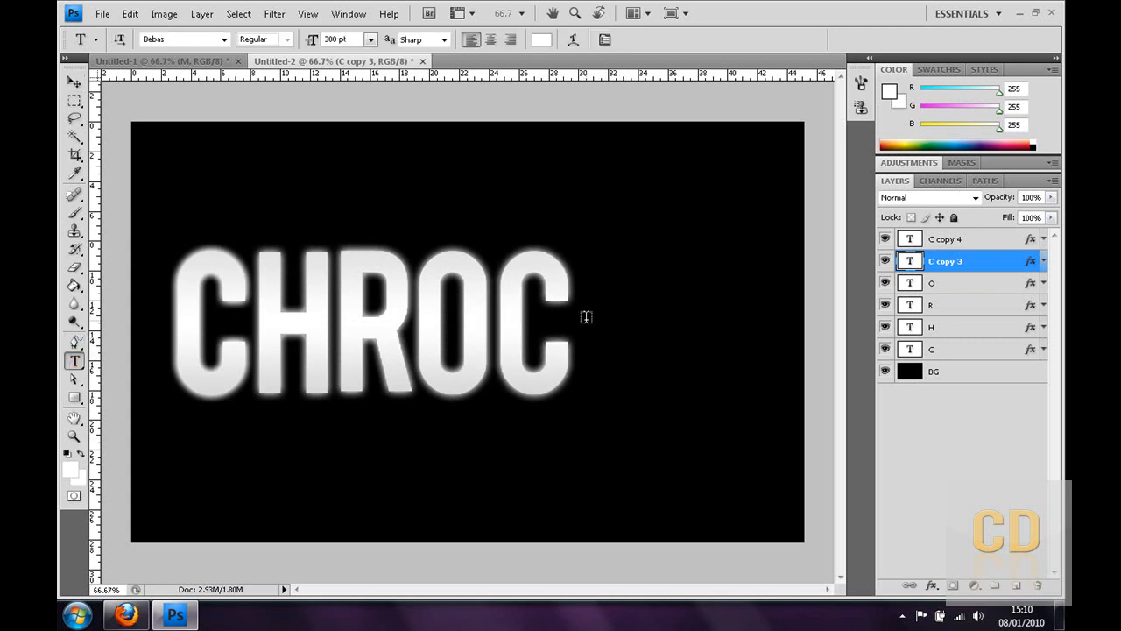
text(M)
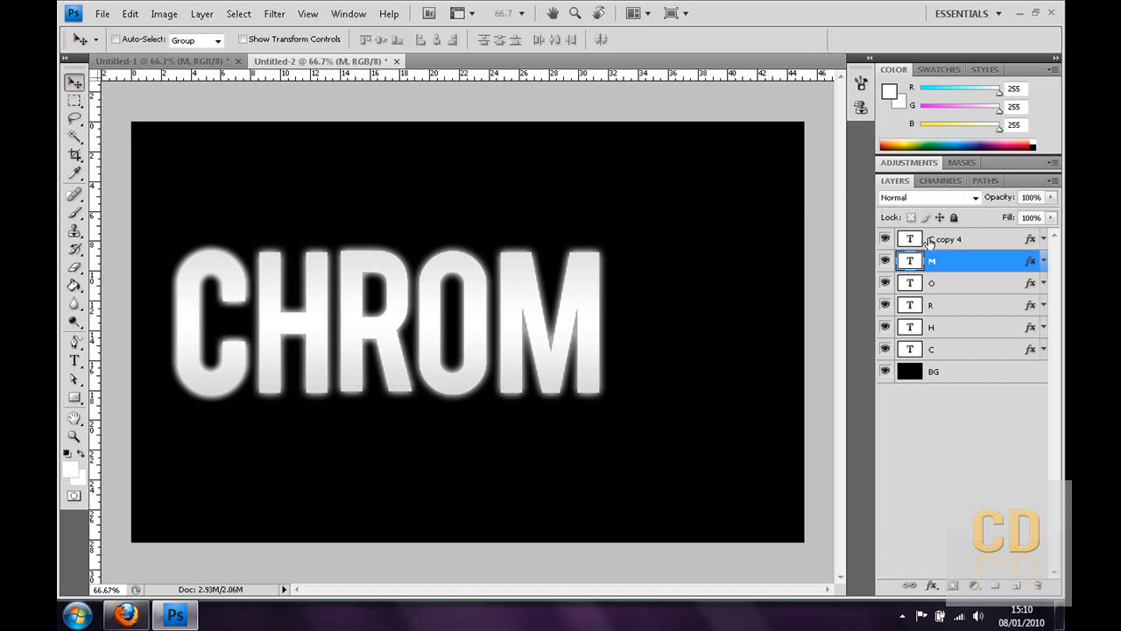
click(945, 238)
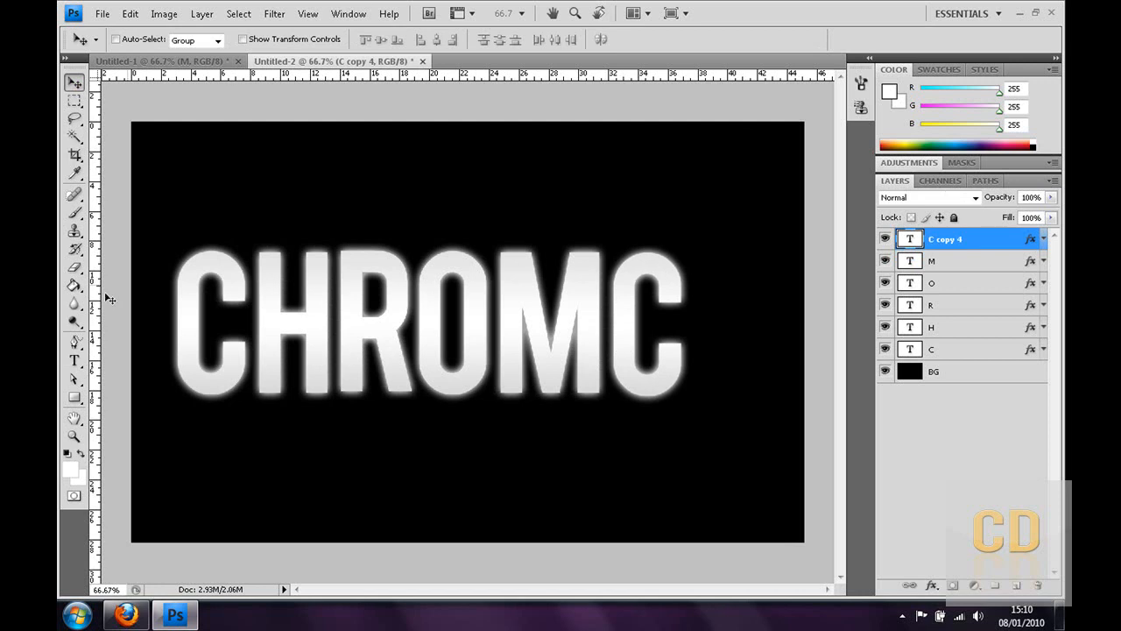
click(75, 360)
text(E)
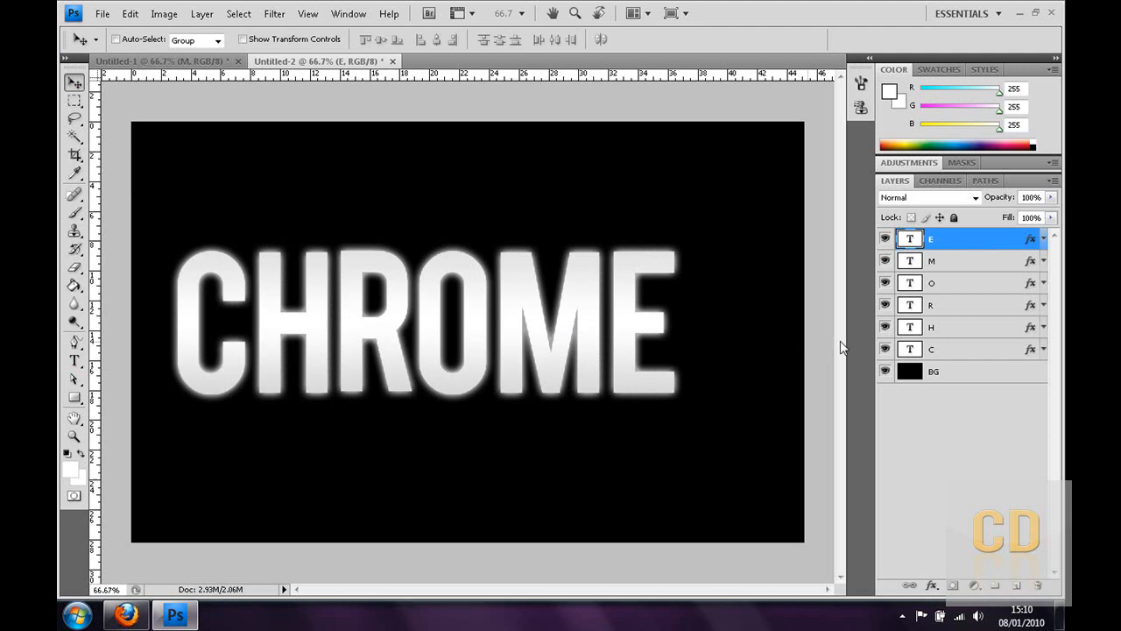
click(933, 304)
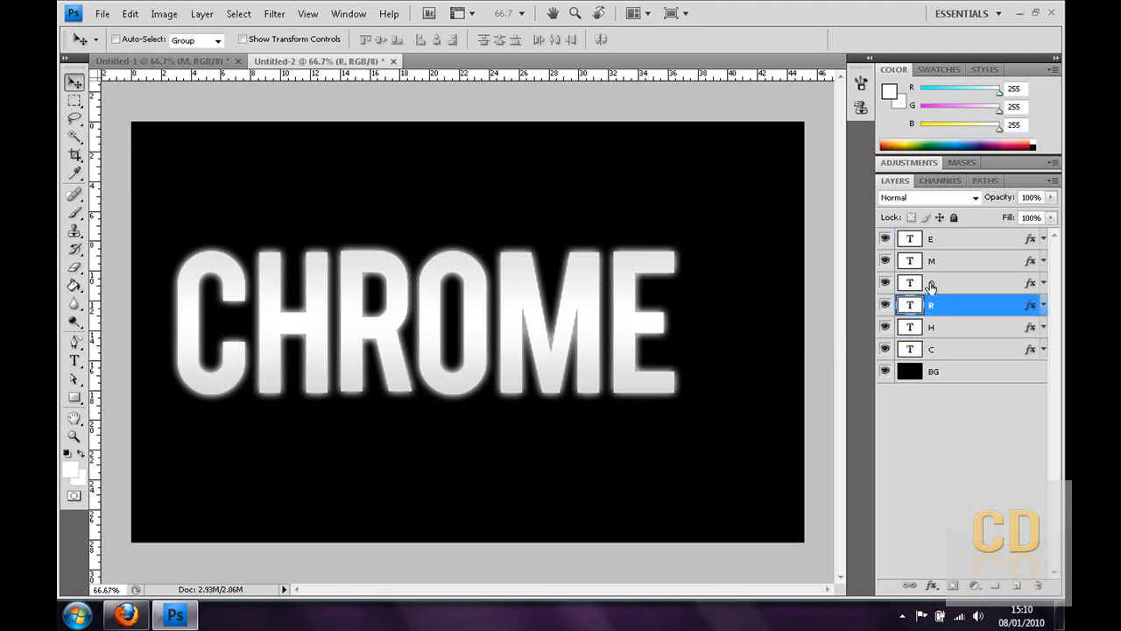
click(964, 238)
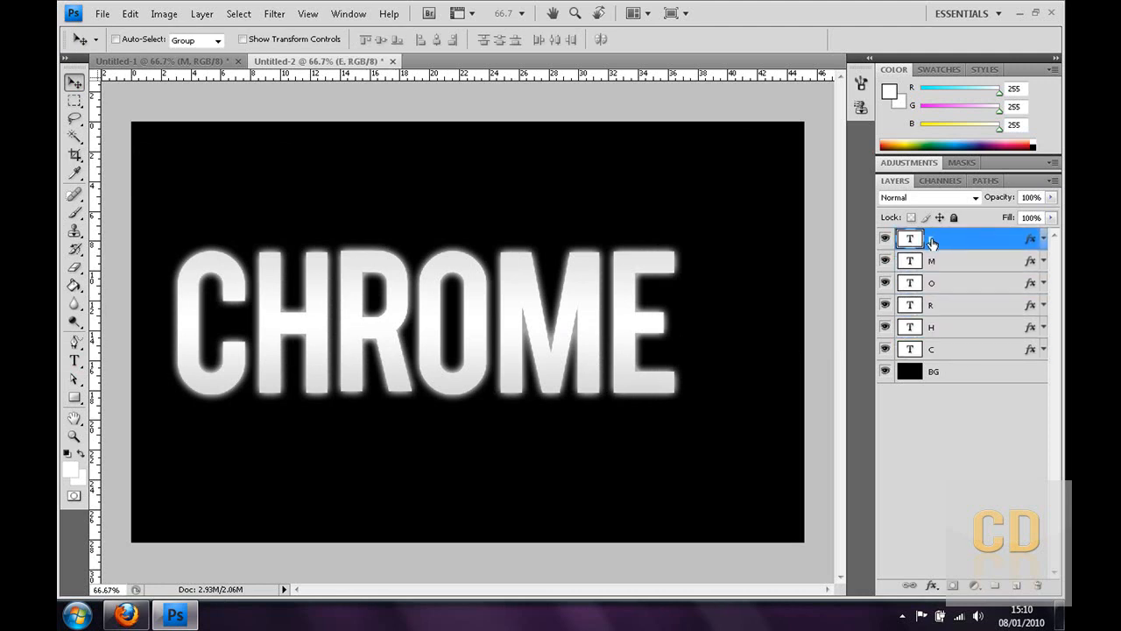
double_click(964, 238)
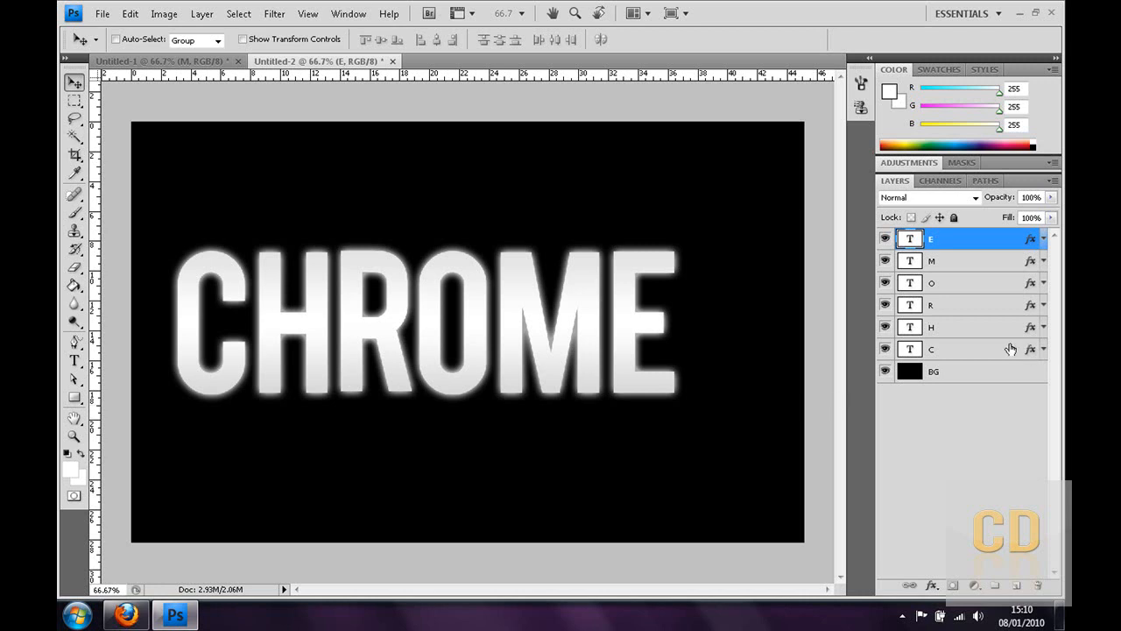
click(348, 13)
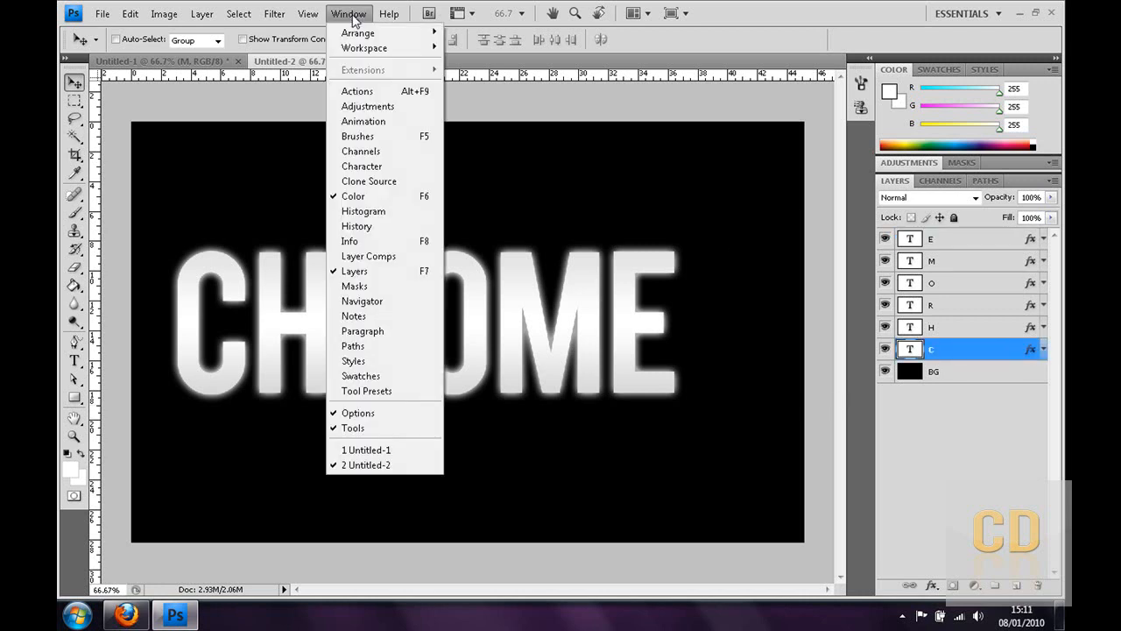
- Reopen the Animation panel and set the H, R, O and M layers to 0% opacity
click(363, 120)
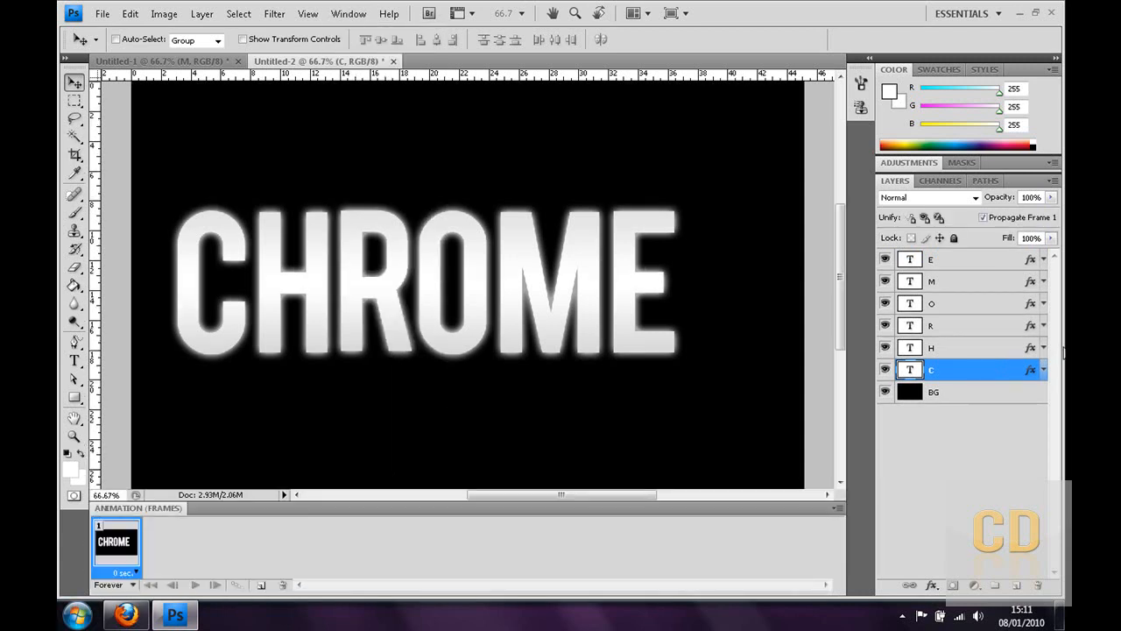
click(931, 347)
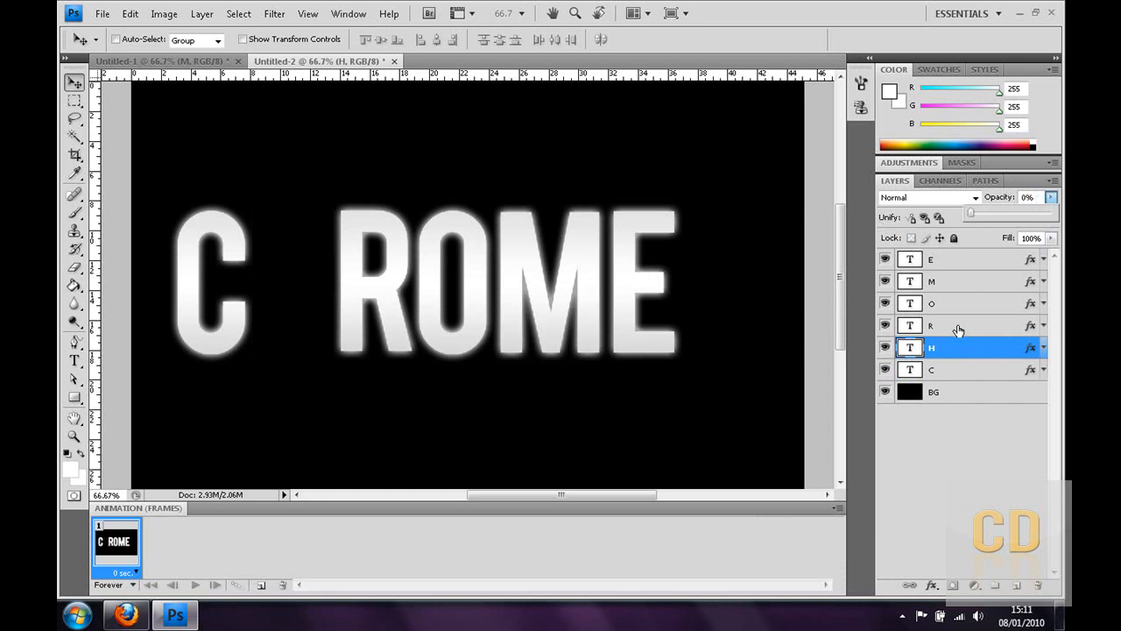
click(931, 324)
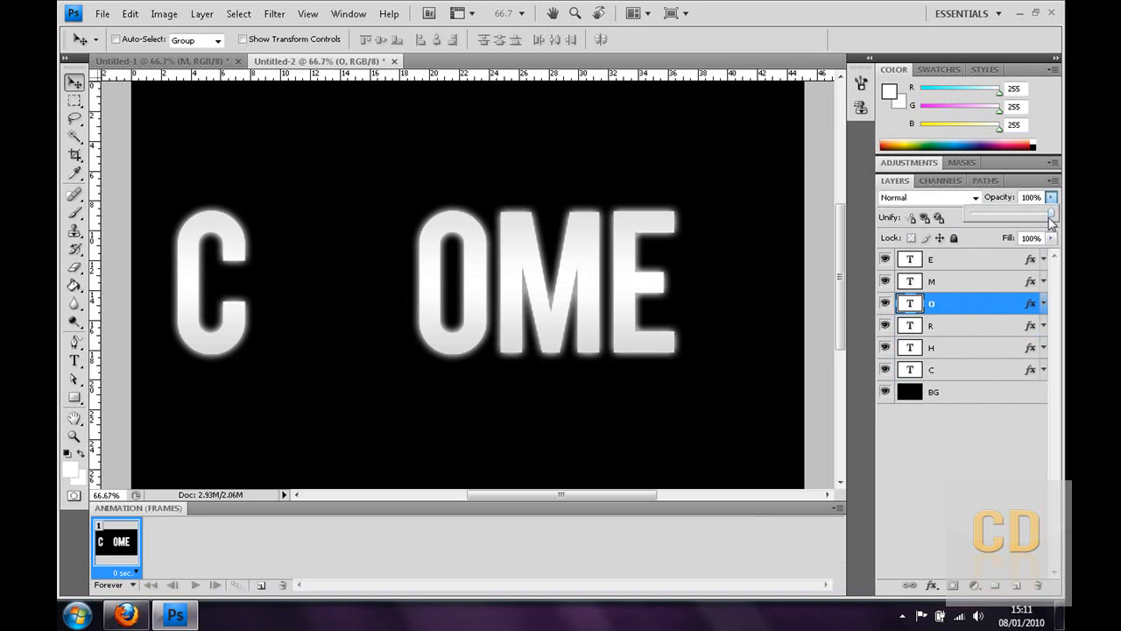
click(932, 280)
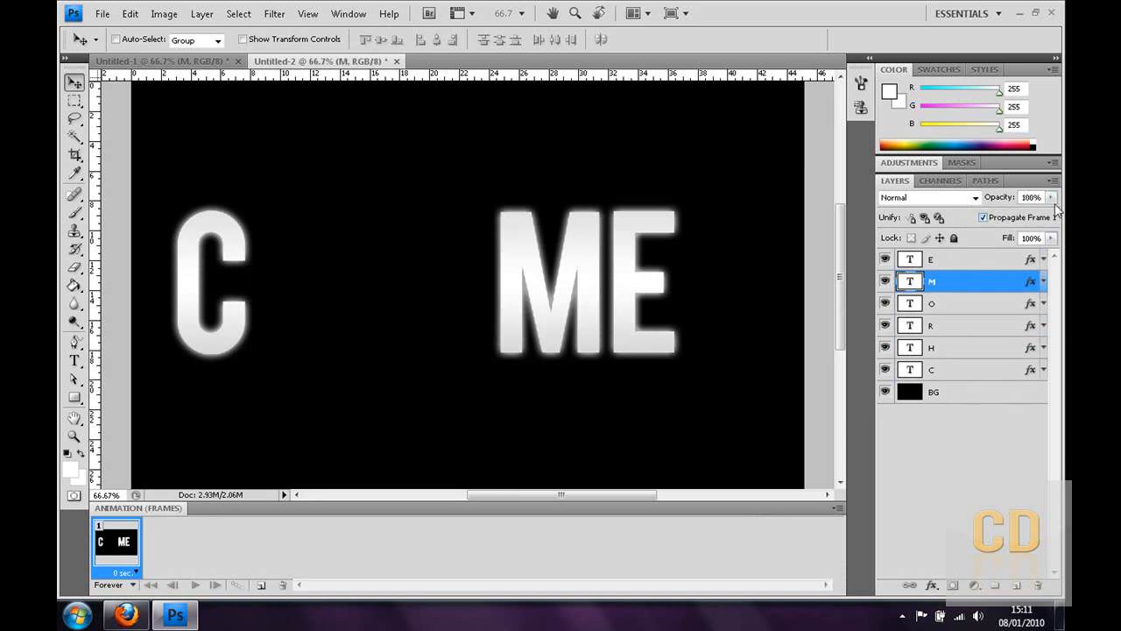
drag(1047, 213, 990, 213)
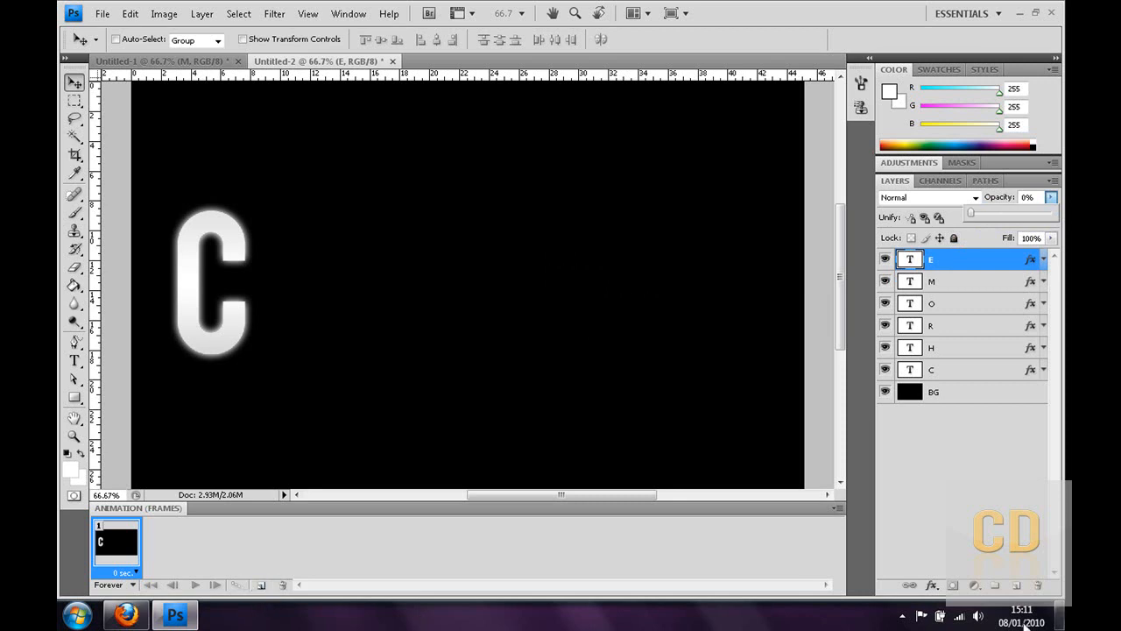
mouse_move(319, 538)
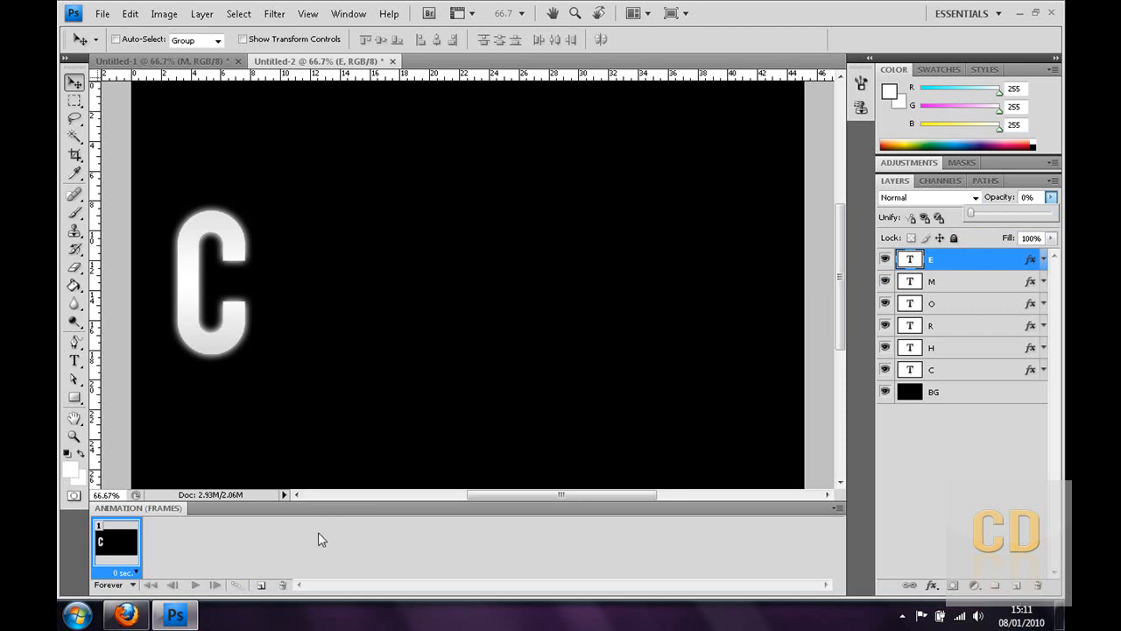
- Add frame 2 showing only H and frame 3 showing only R
click(261, 585)
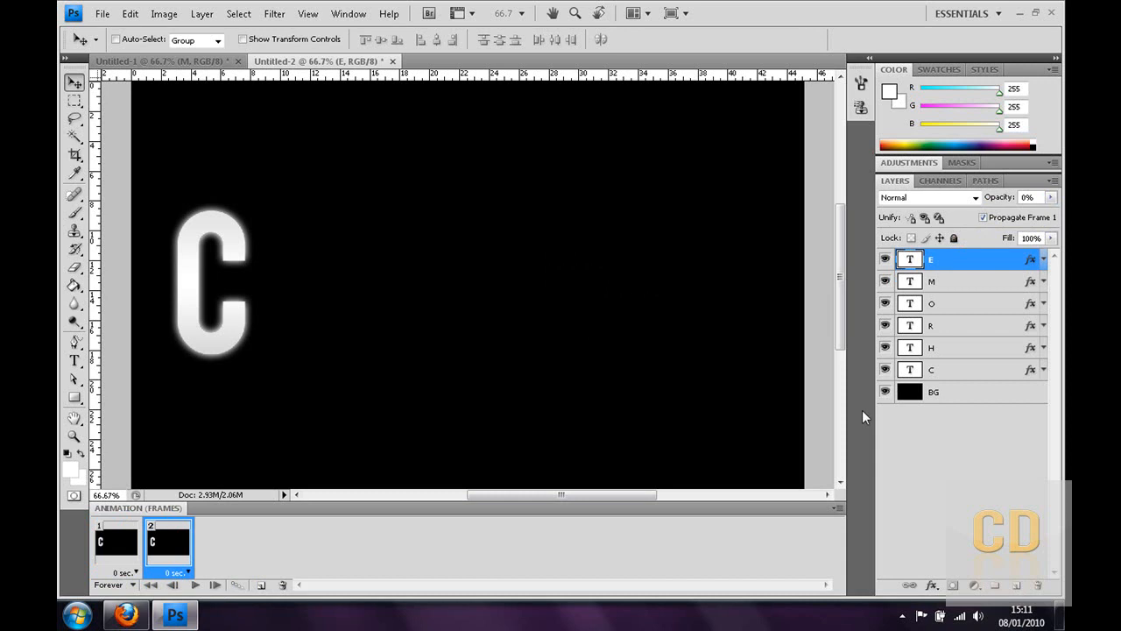
click(955, 368)
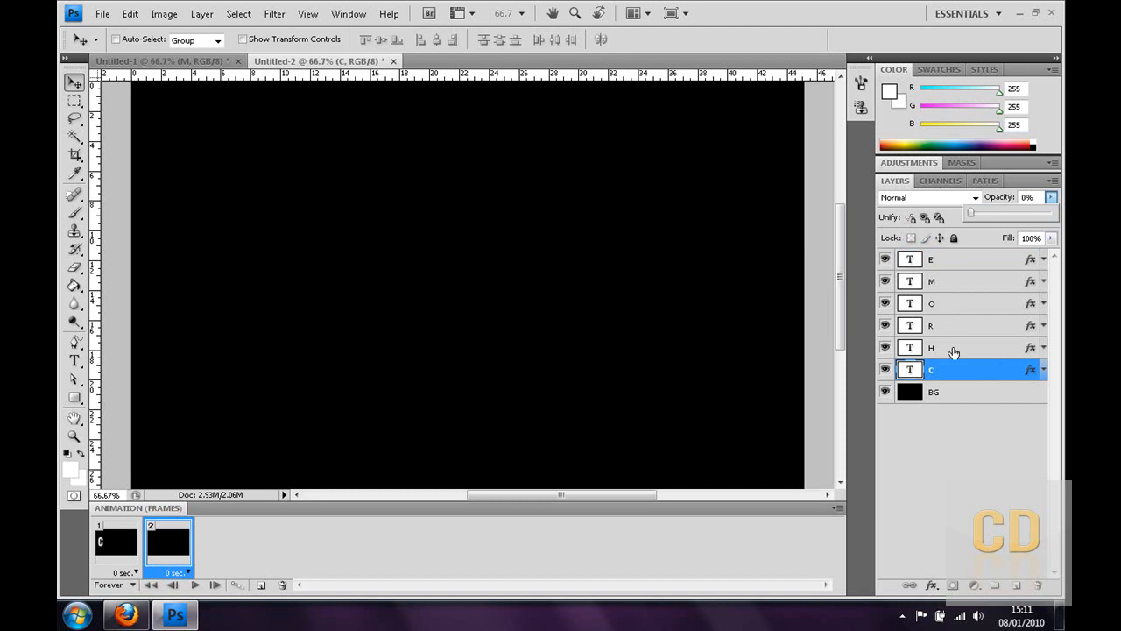
click(946, 347)
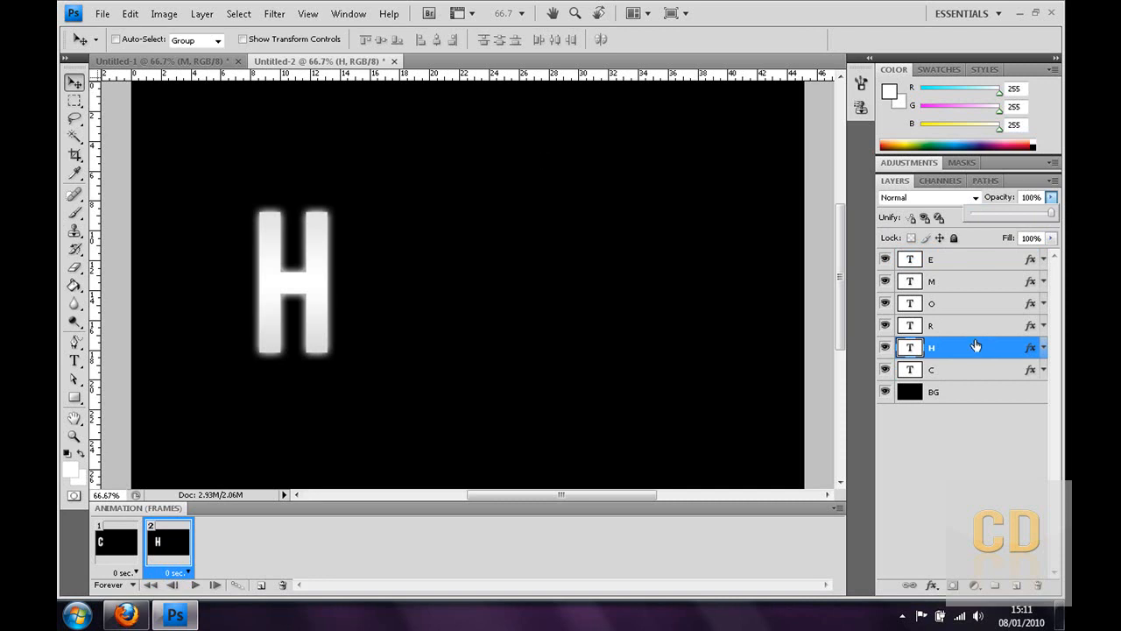
click(261, 584)
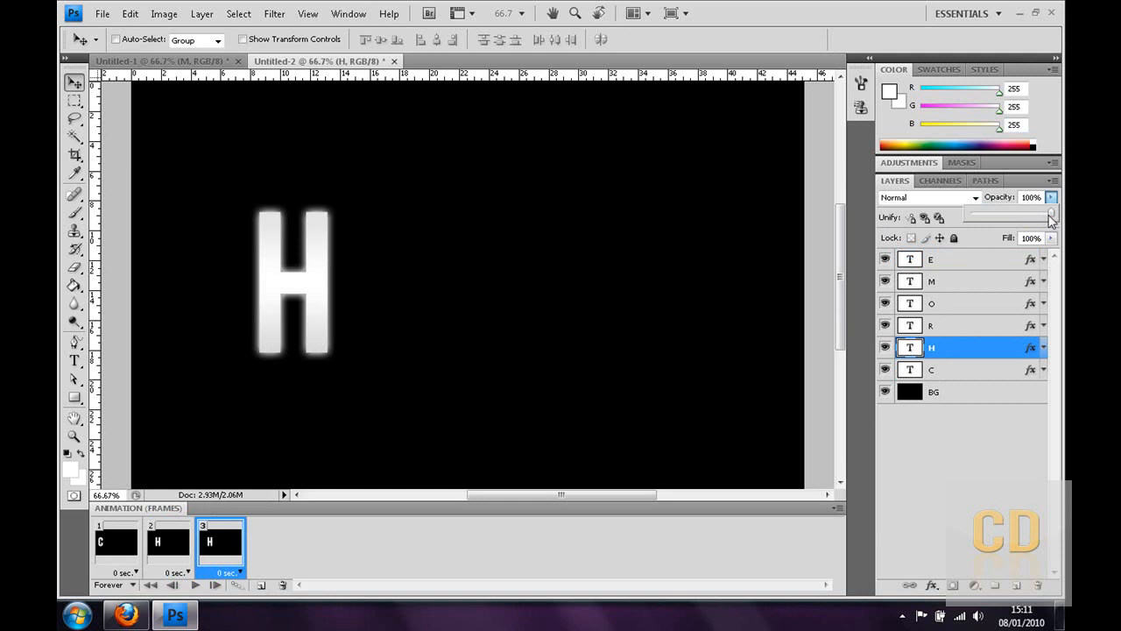
click(931, 325)
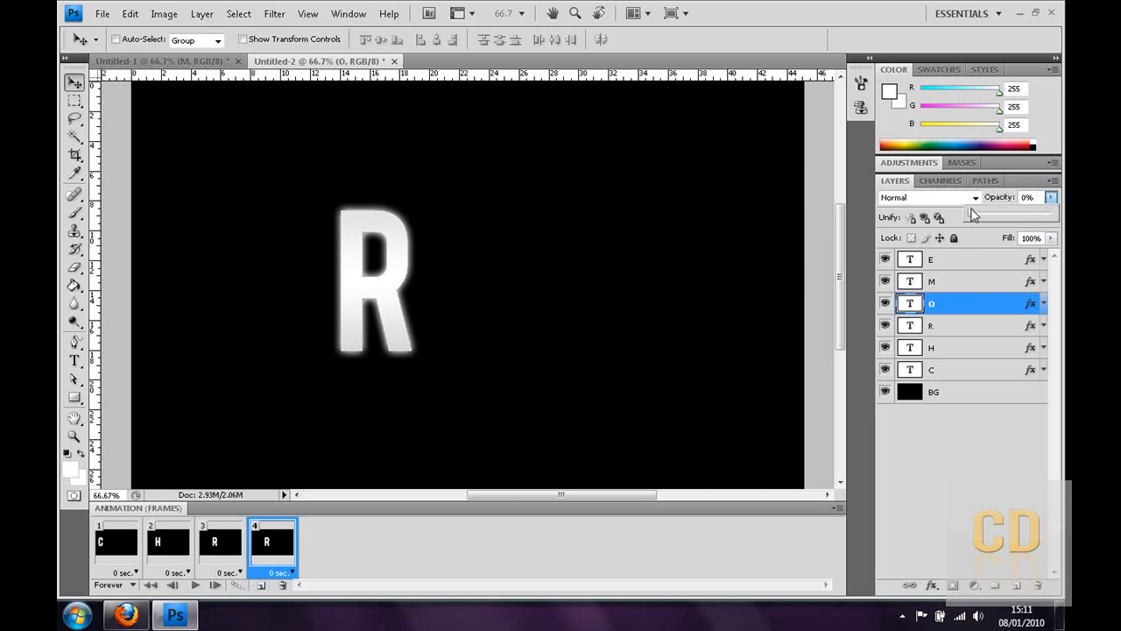
- Make frame 4 show only O, then add frames 5 and 6 and hide M
click(1053, 197)
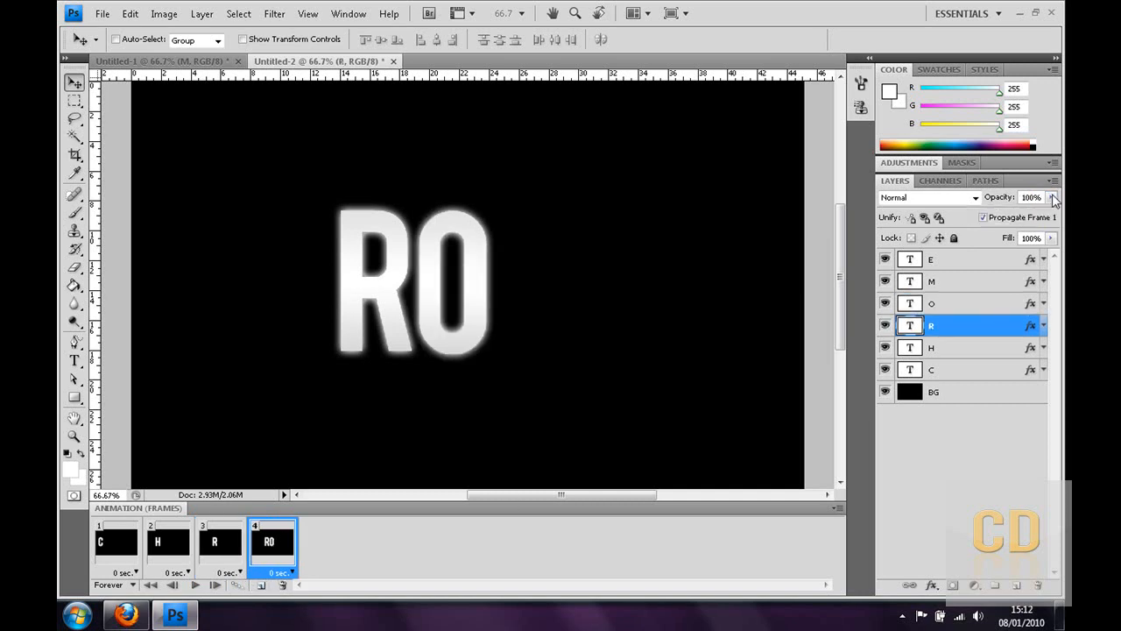
click(931, 281)
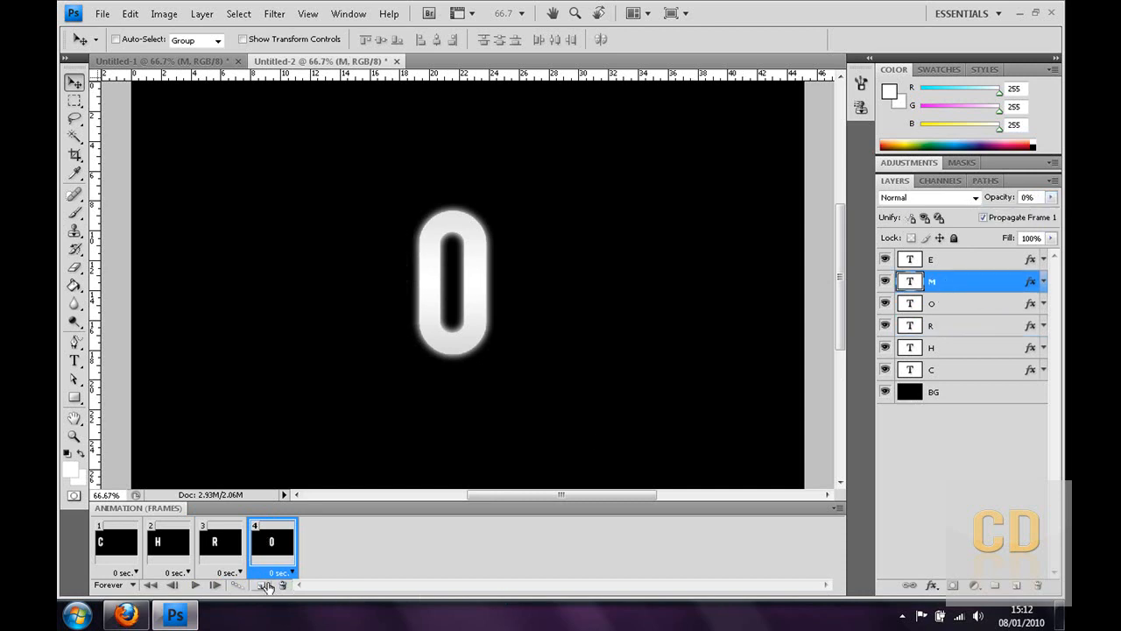
click(262, 584)
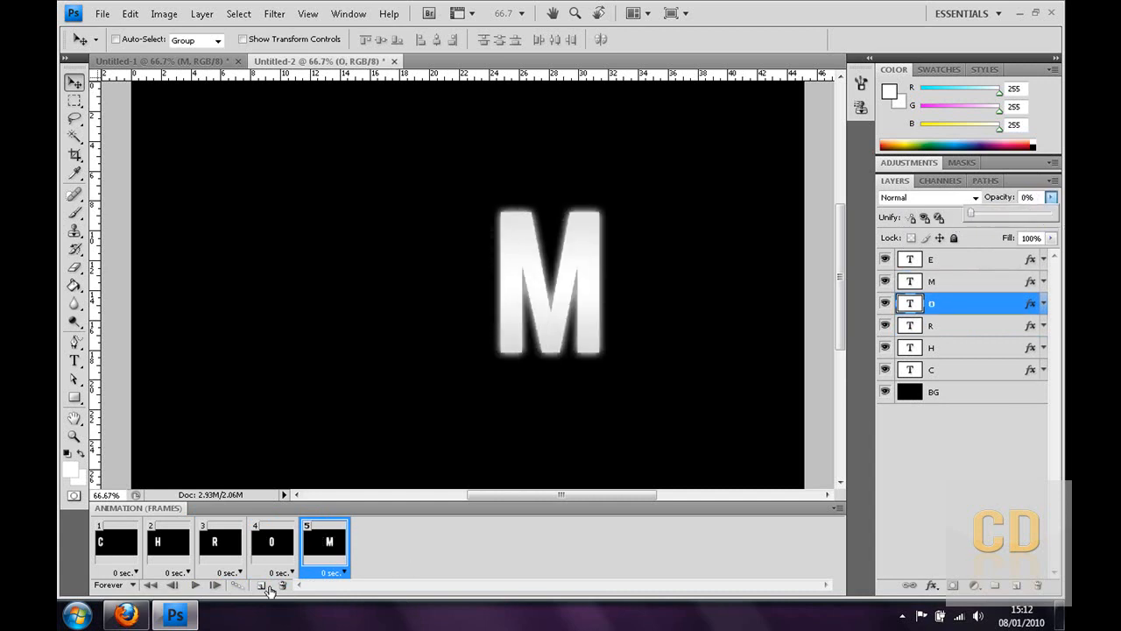
click(268, 585)
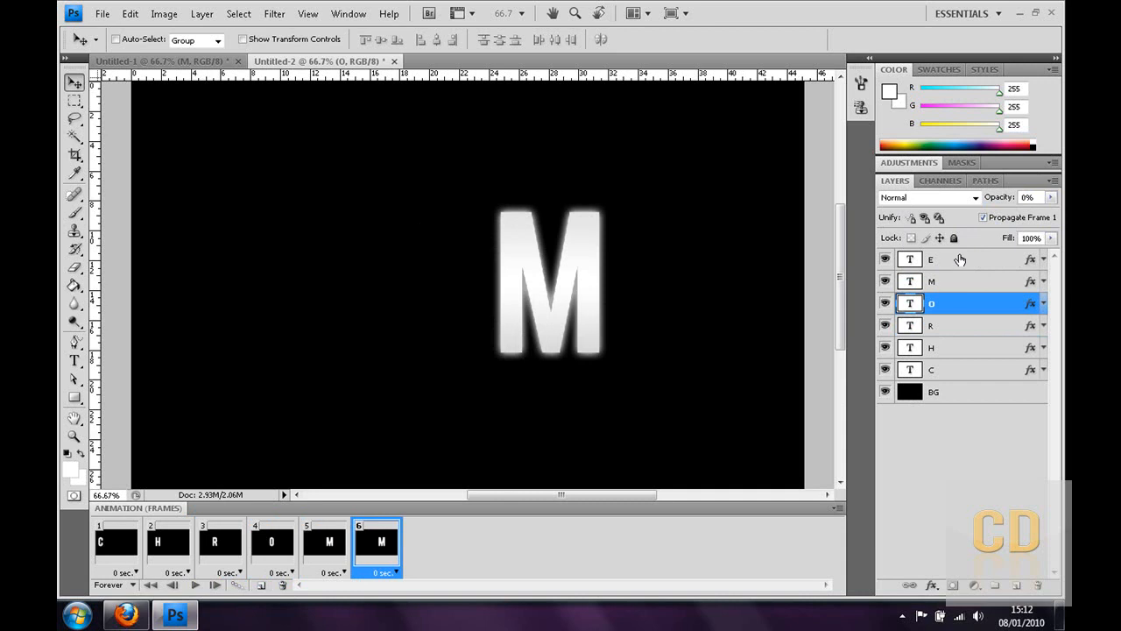
click(954, 259)
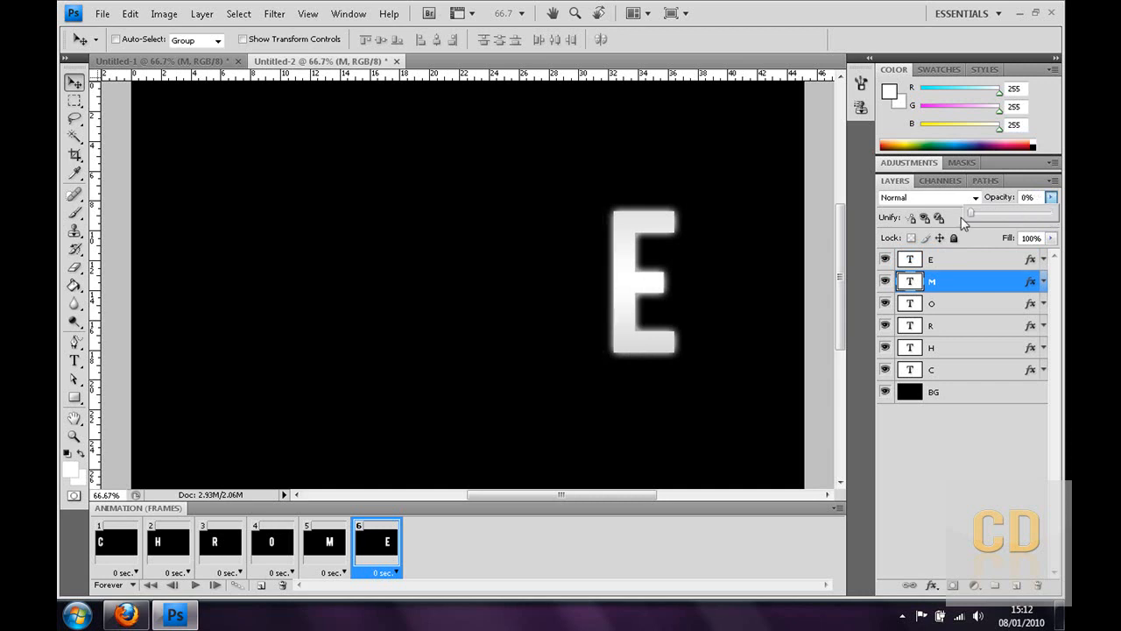
mouse_move(112, 595)
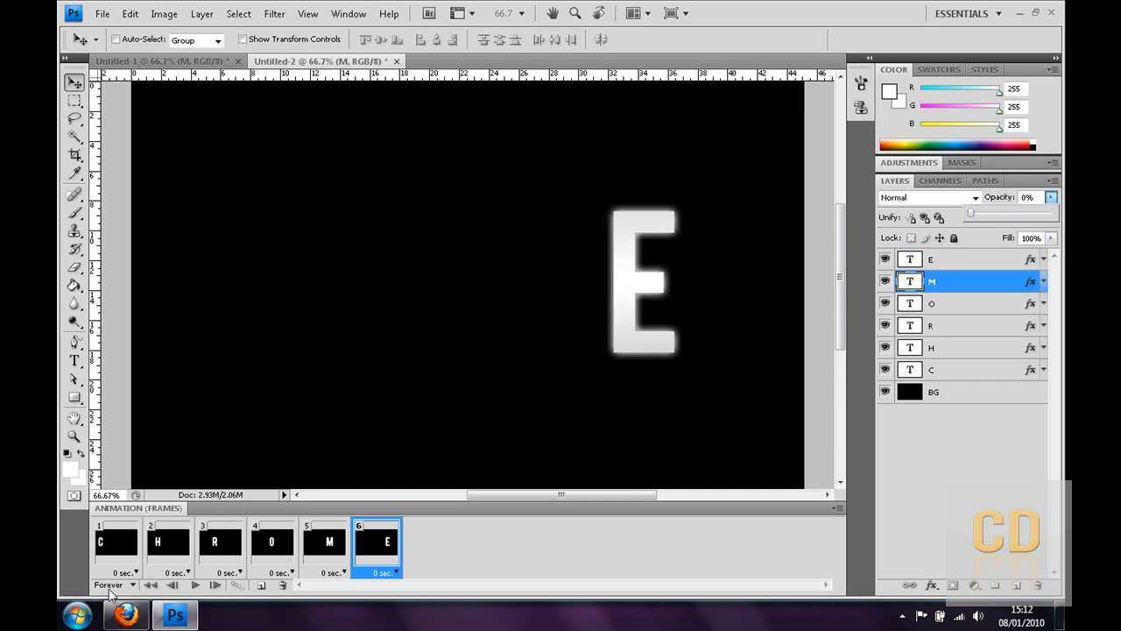
- Select all six frames and set their delay to a custom 0.03 seconds
click(134, 572)
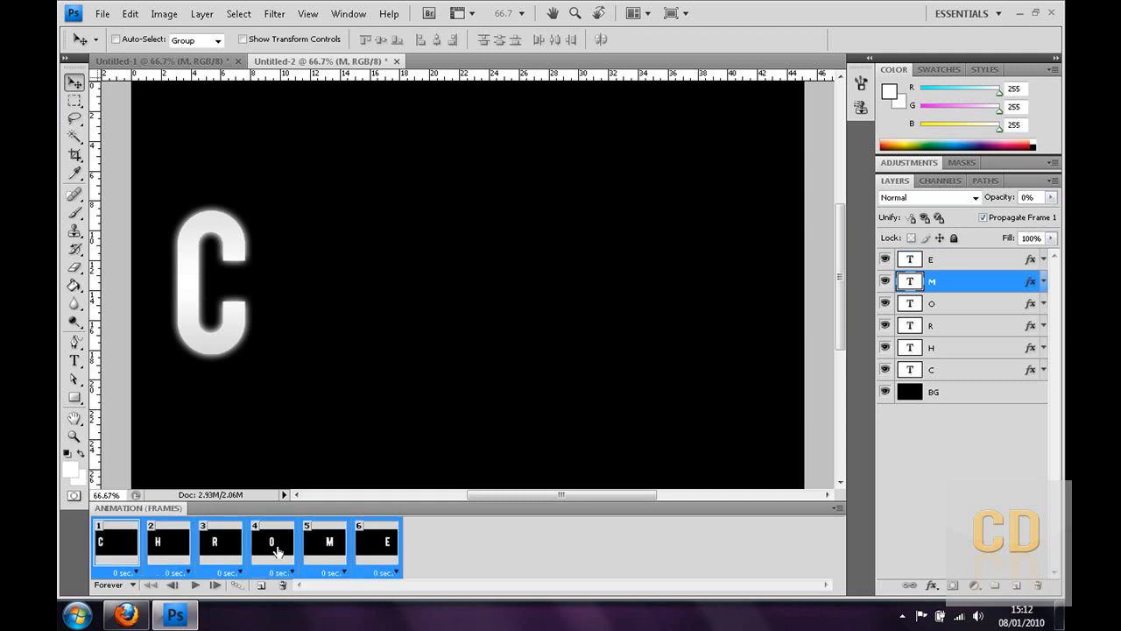
click(376, 548)
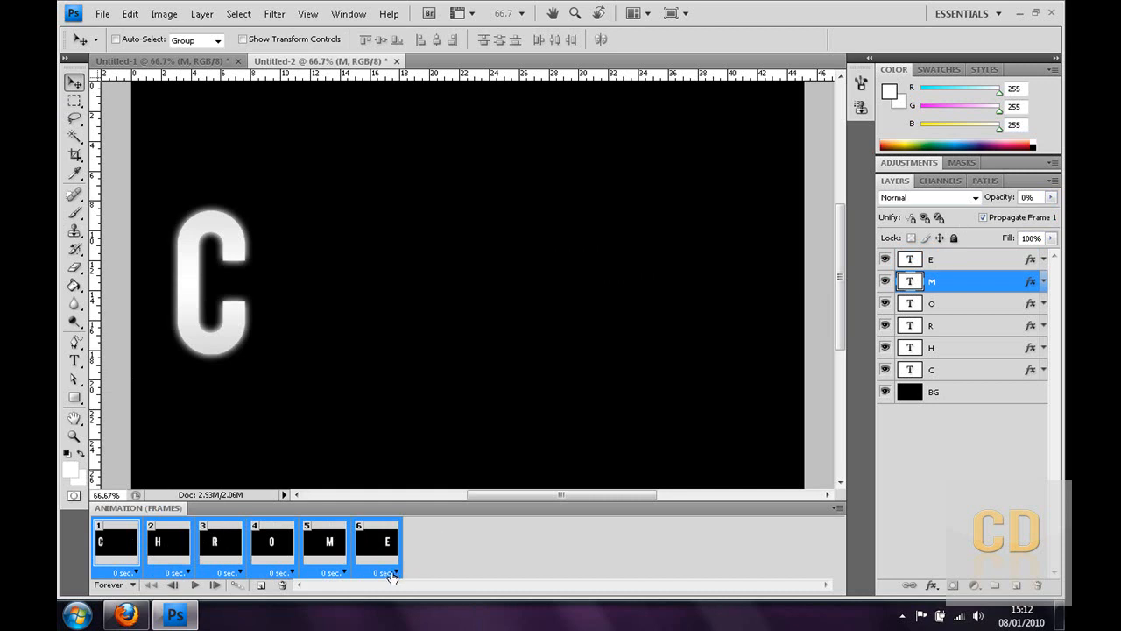
click(391, 572)
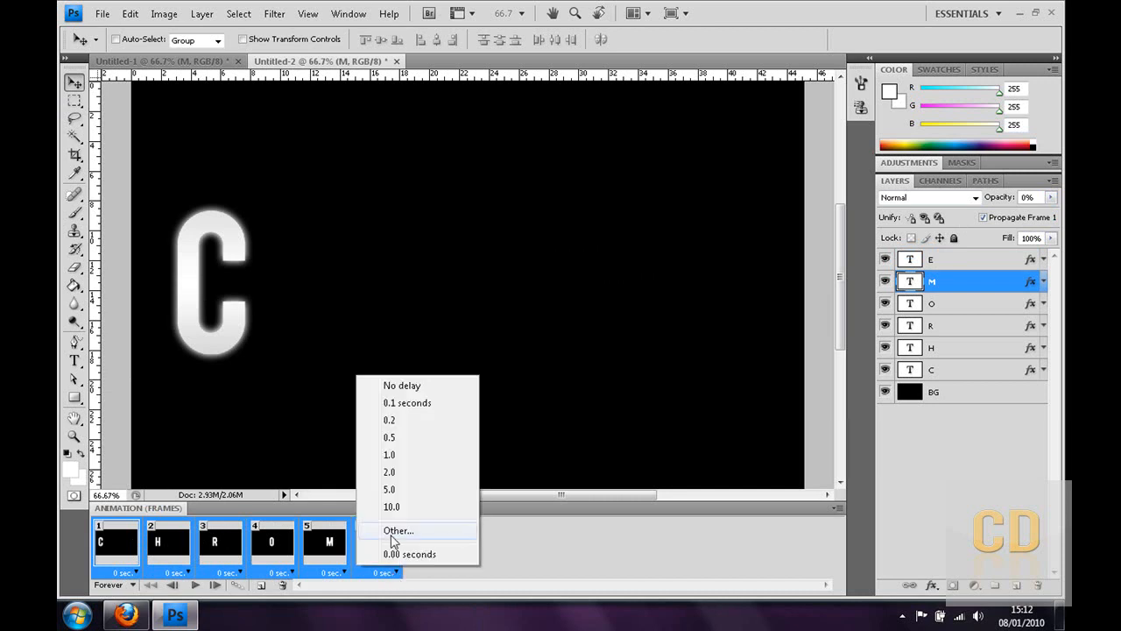
click(398, 530)
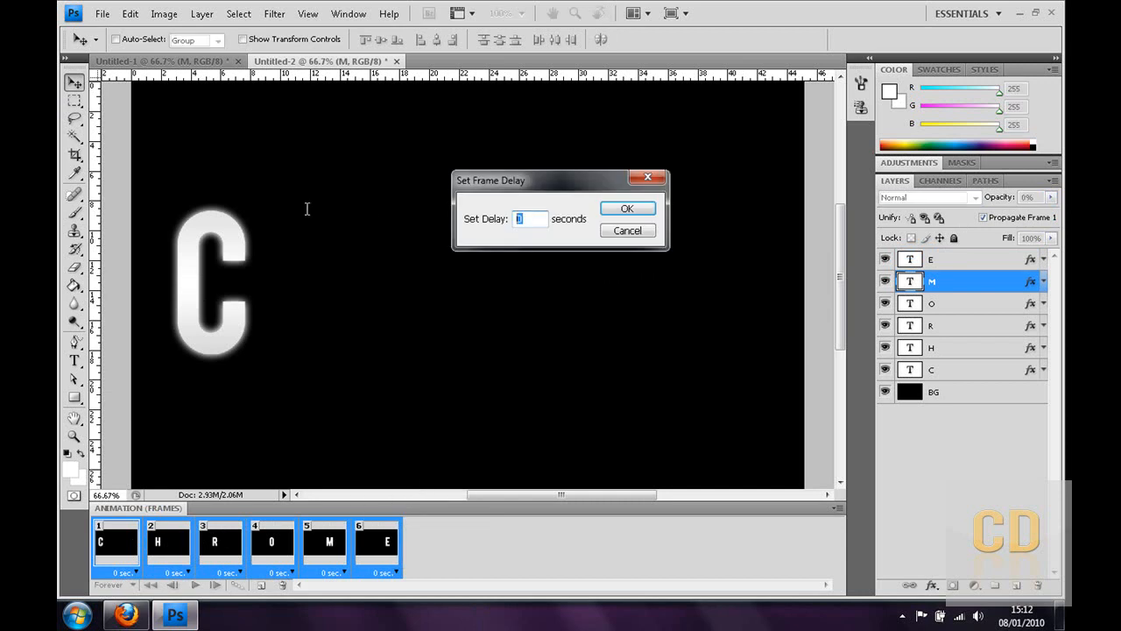
text(0.)
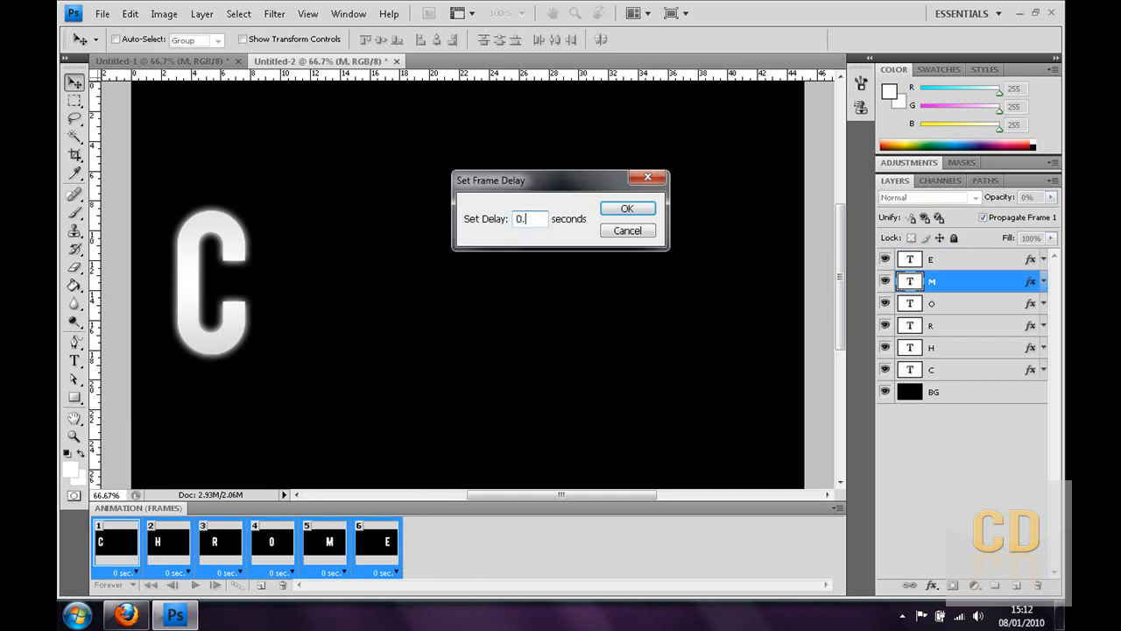
text(03)
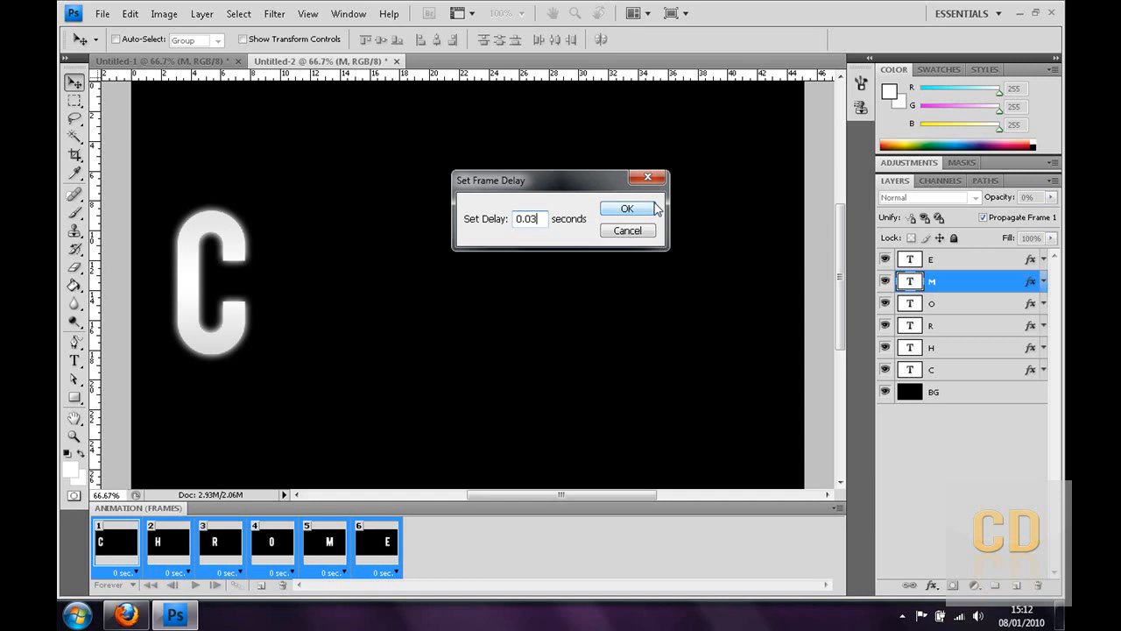
click(626, 208)
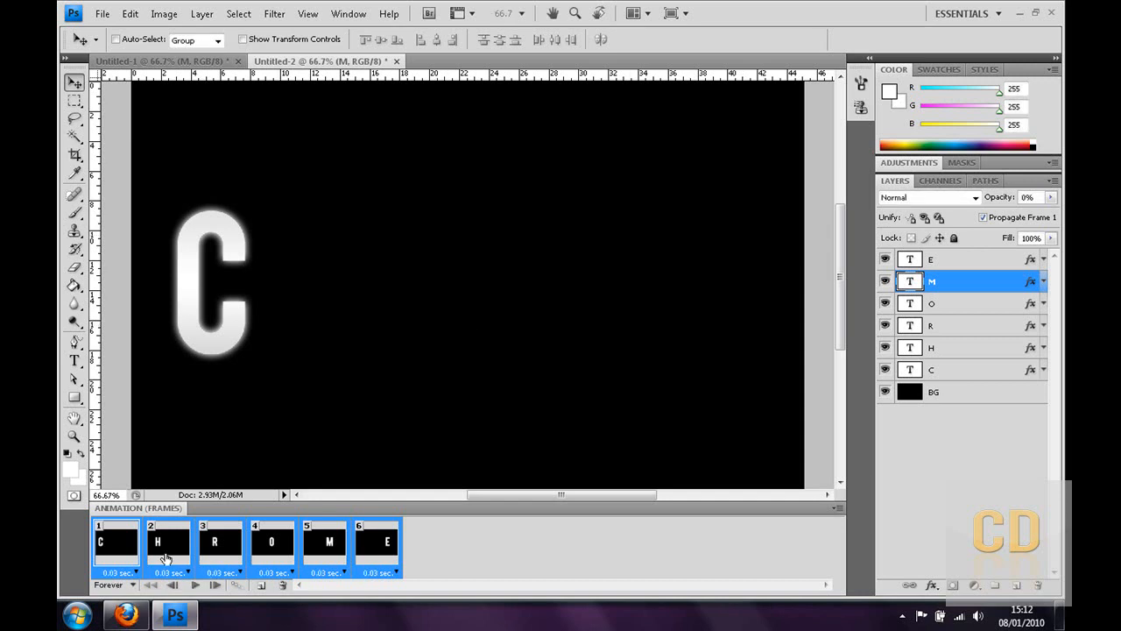
click(117, 541)
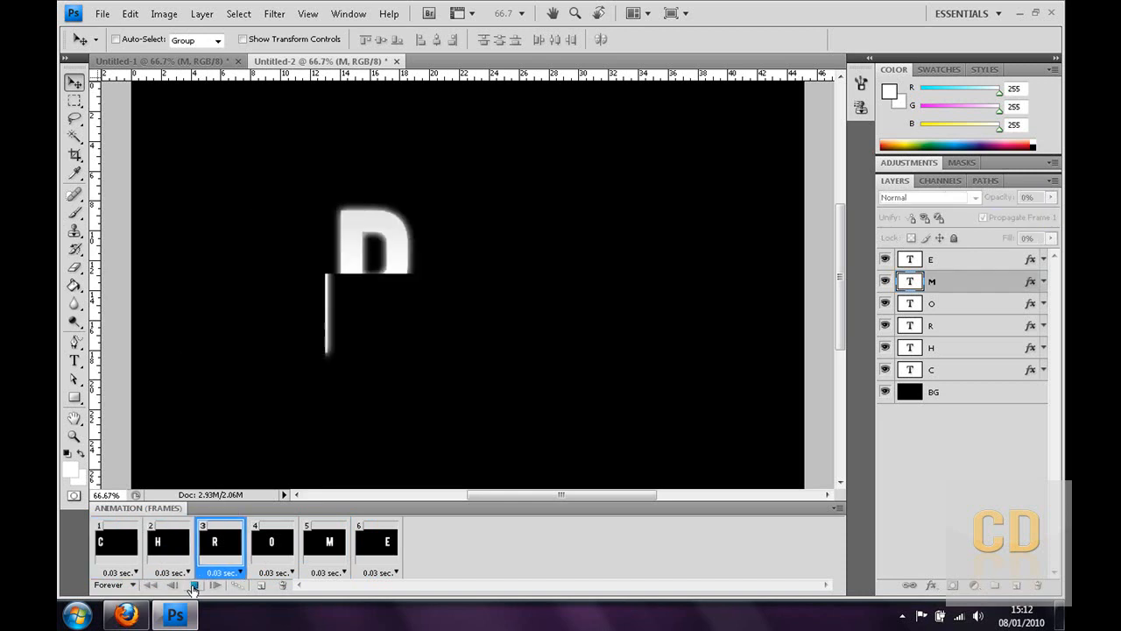
click(172, 585)
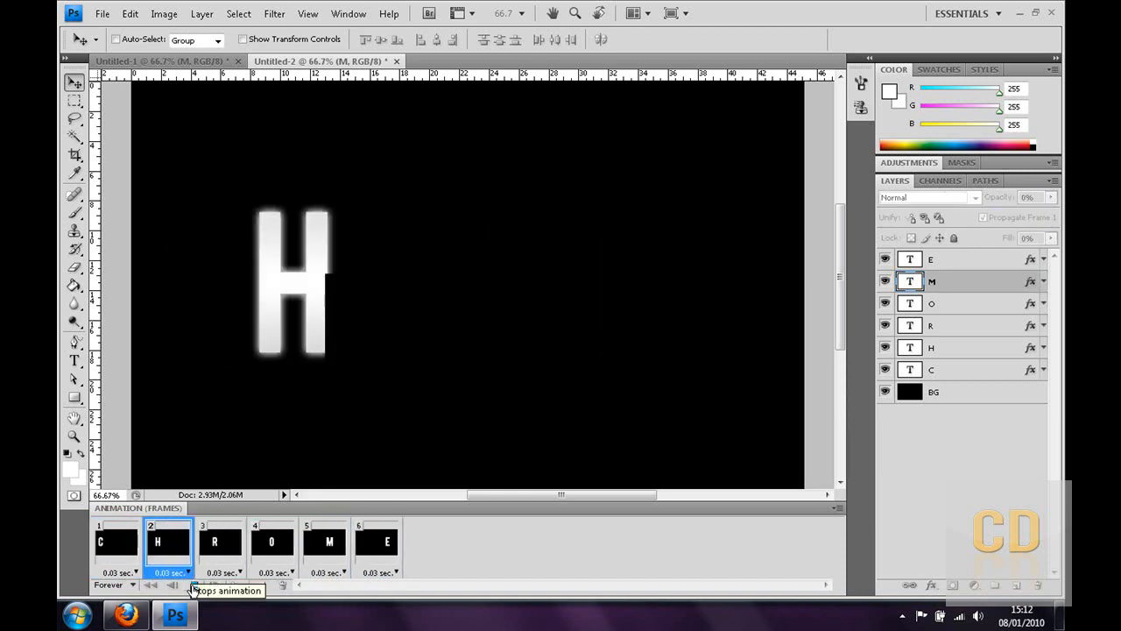
click(115, 541)
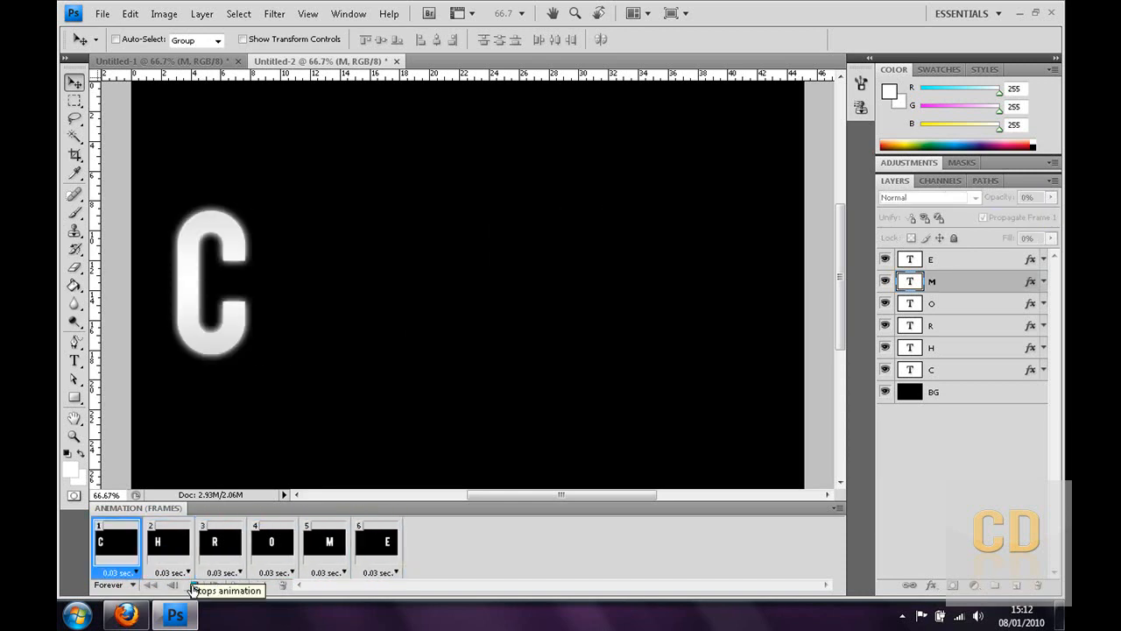
click(378, 542)
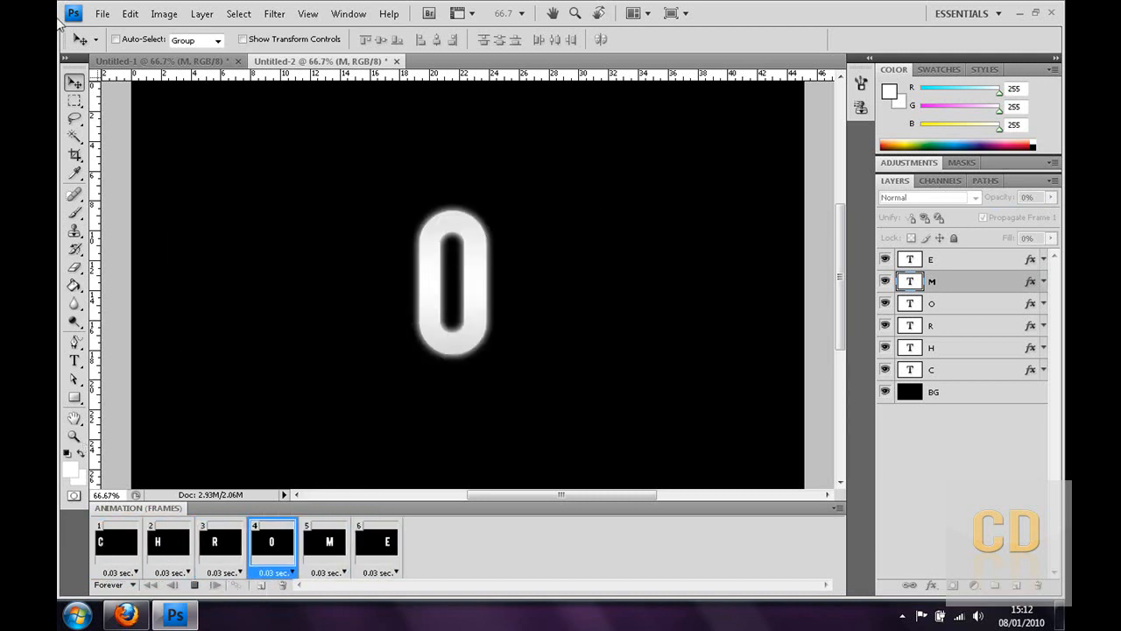
click(167, 542)
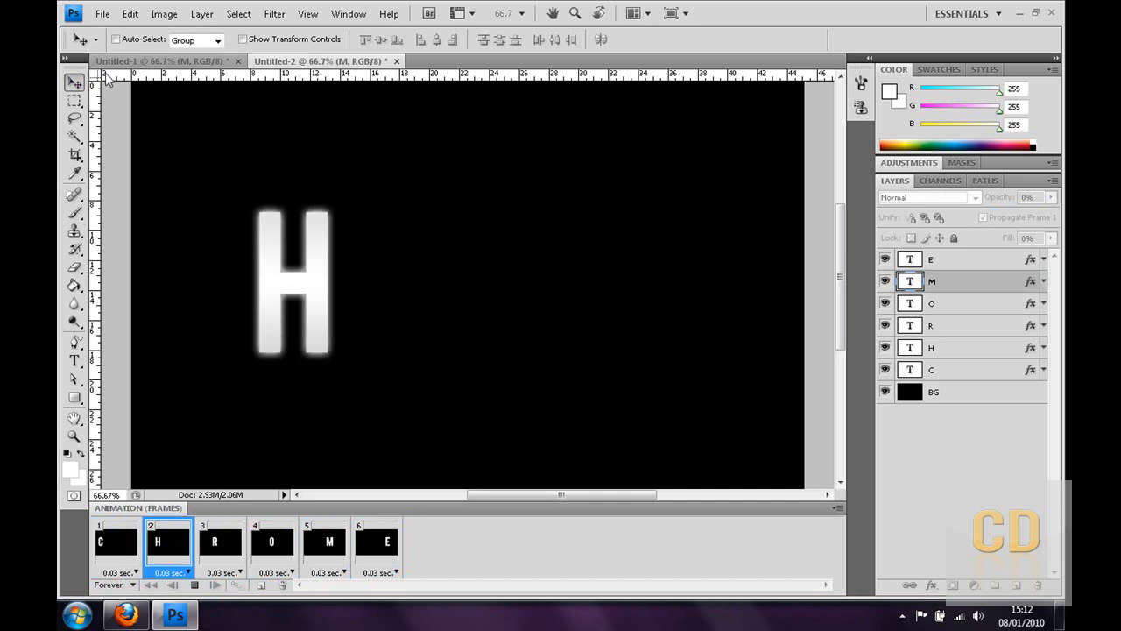
click(116, 541)
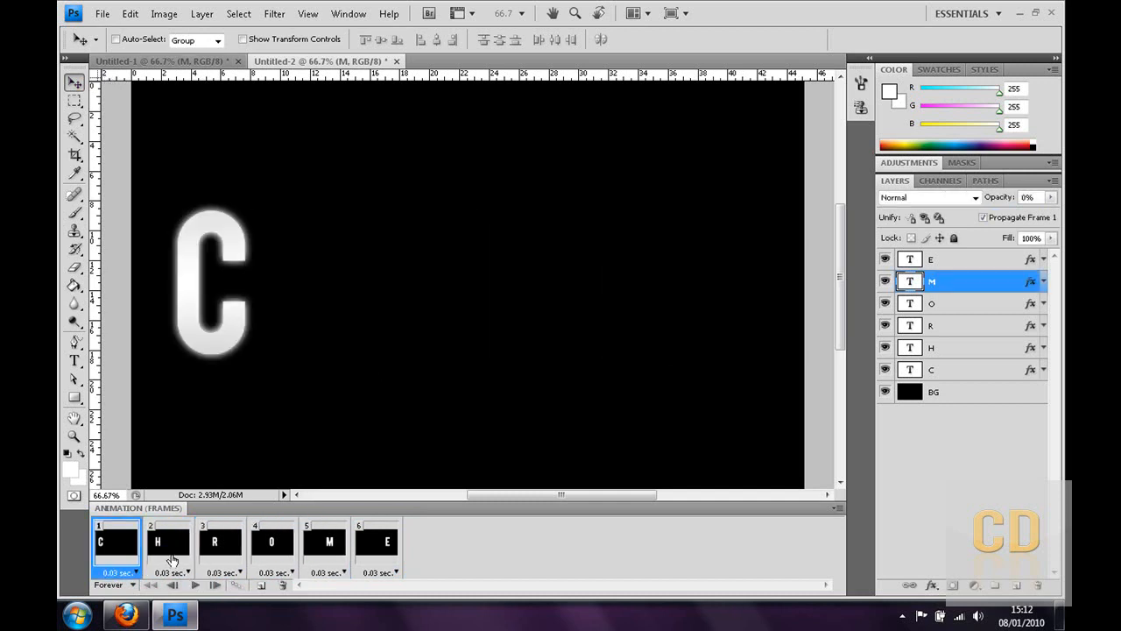
click(272, 541)
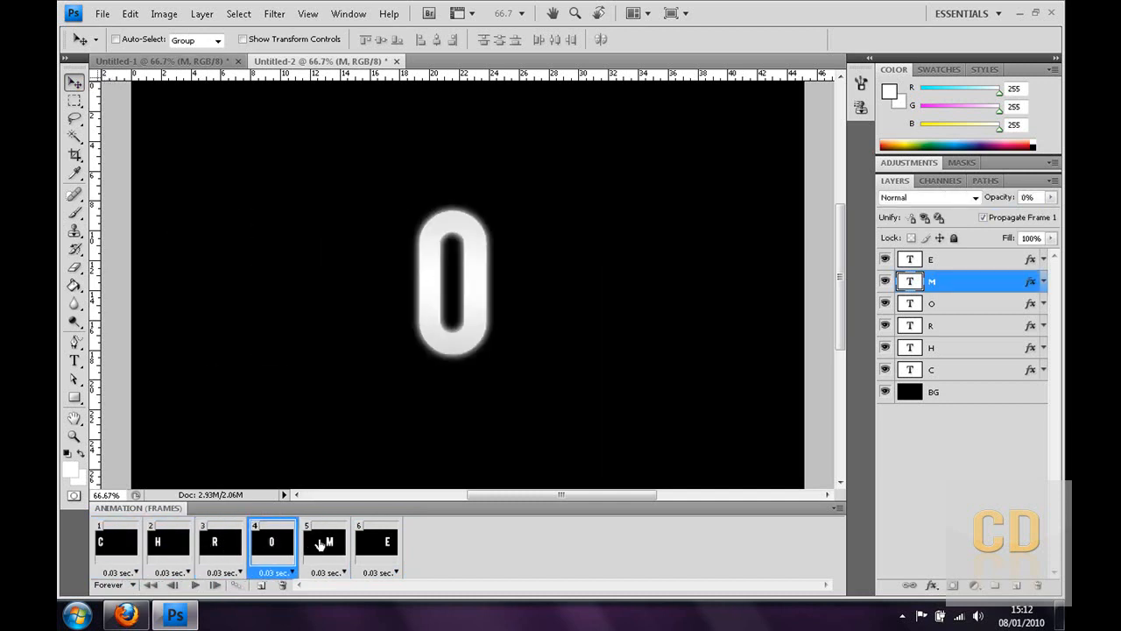
click(377, 541)
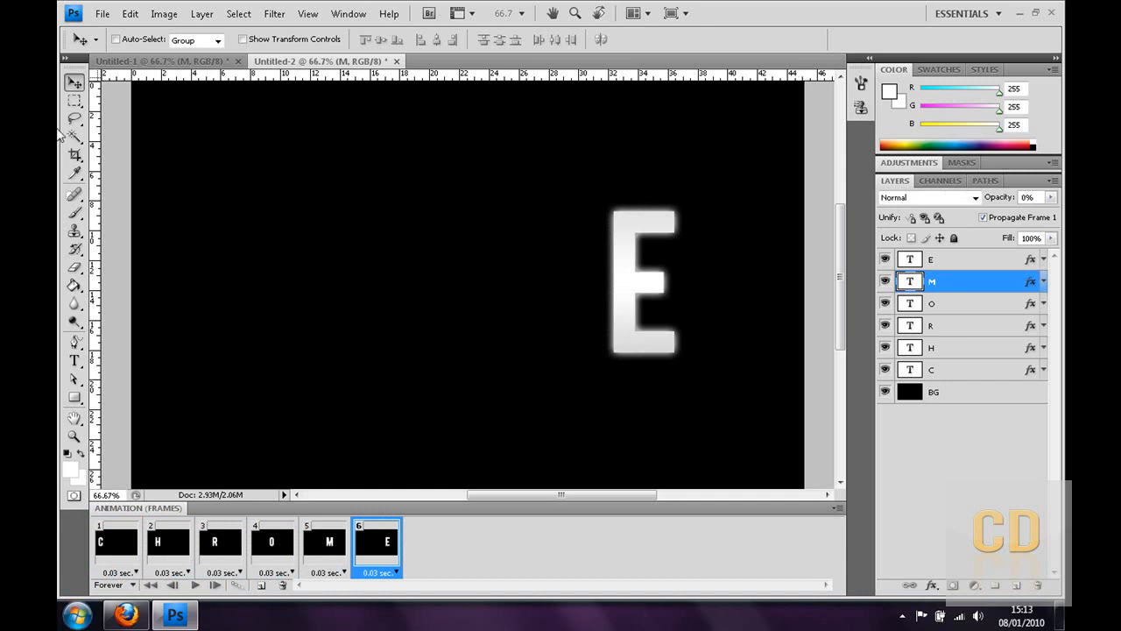
- In Save As, name the file Animation Tut and choose CompuServe GIF format
click(102, 13)
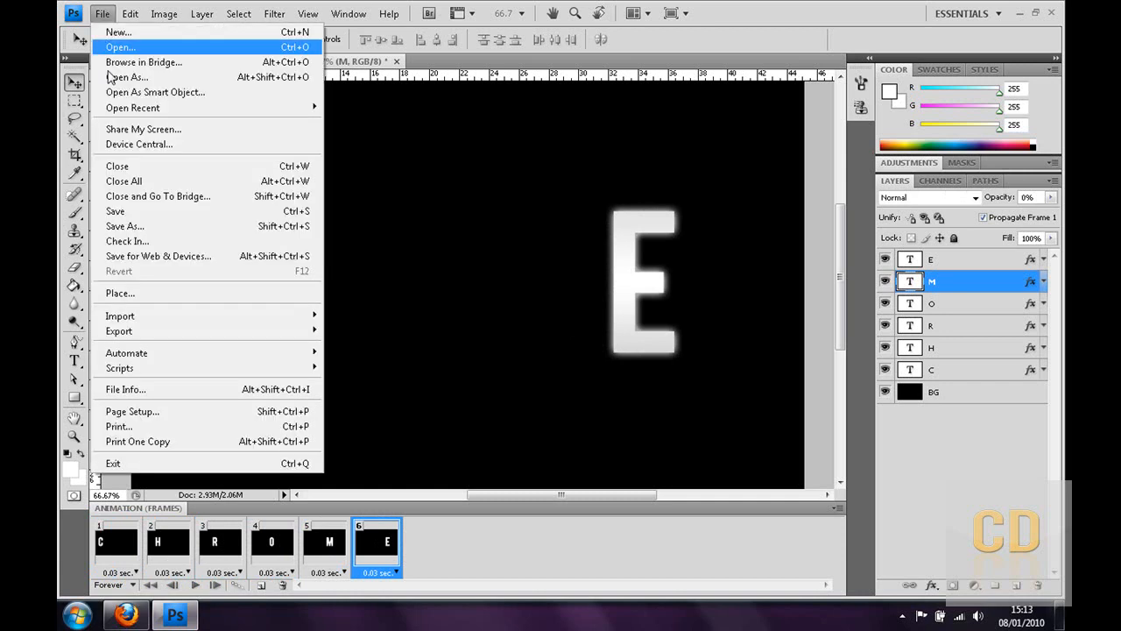
click(124, 226)
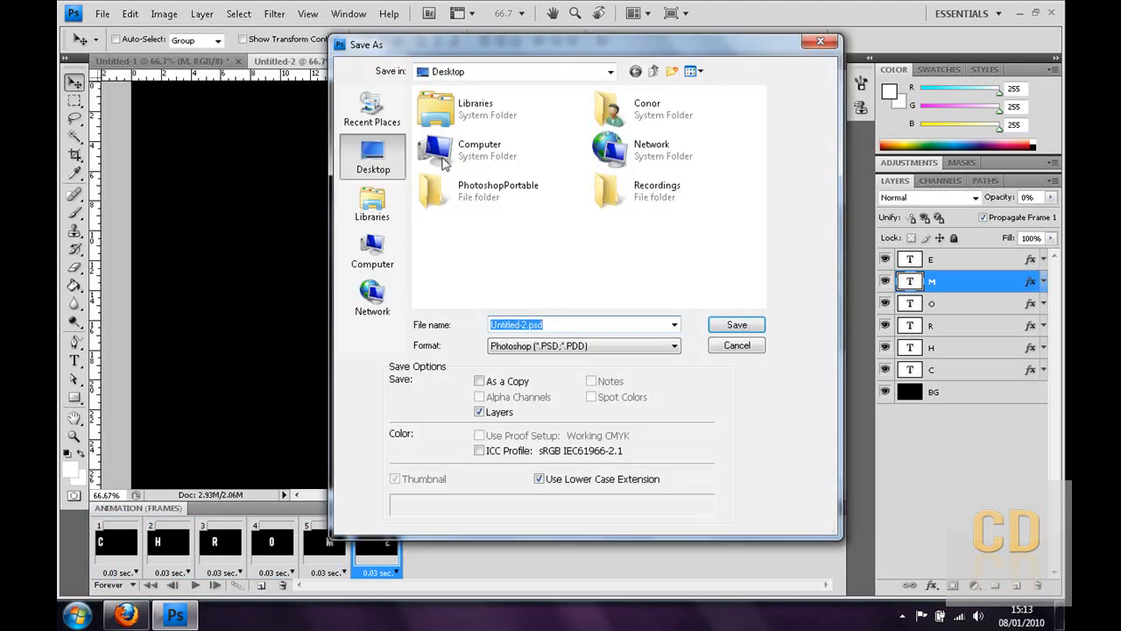
text(A)
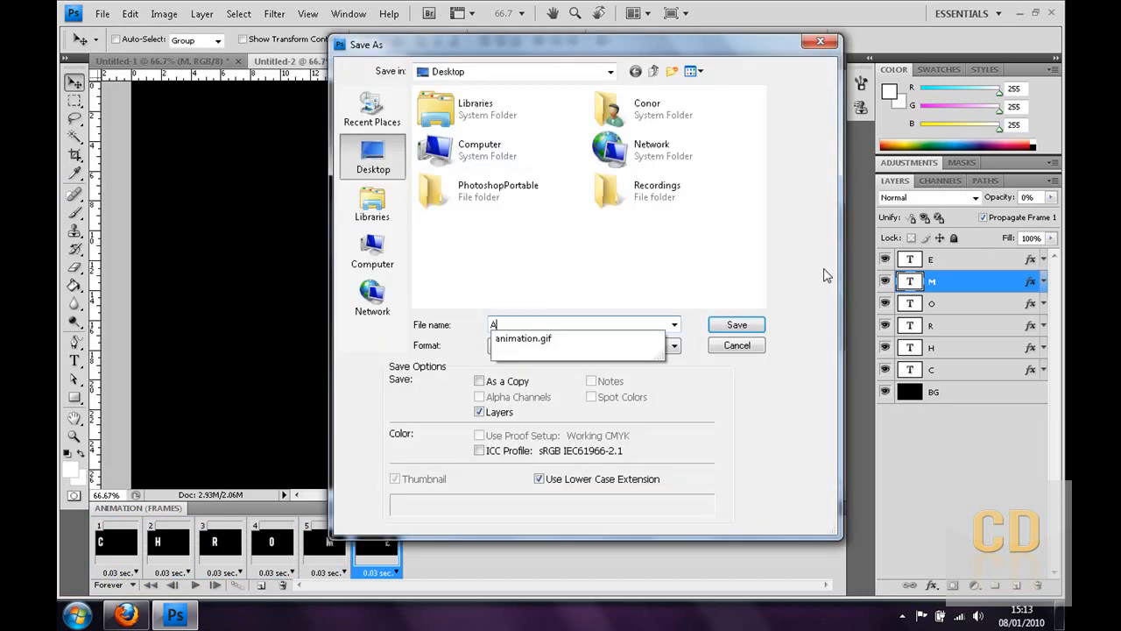
text(nimation Tut)
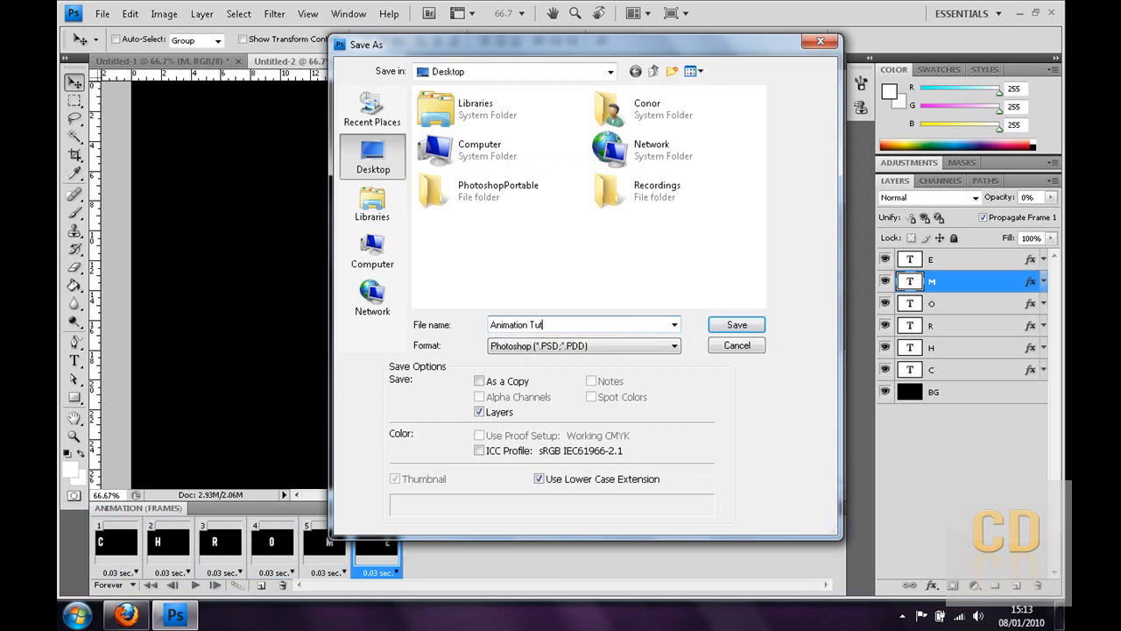
click(672, 345)
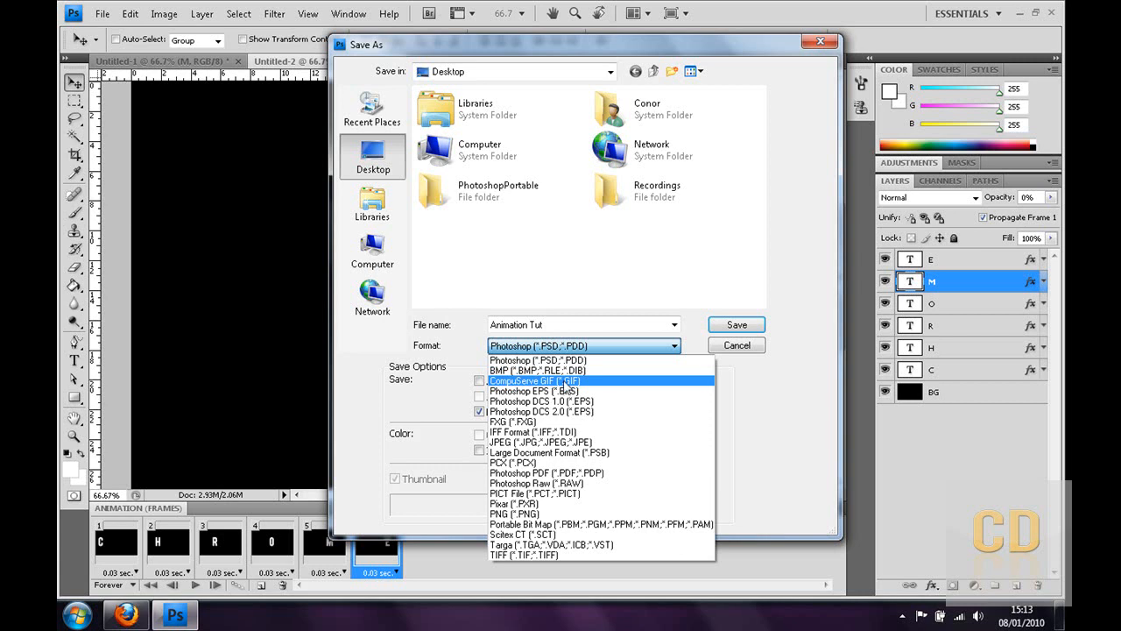
click(535, 380)
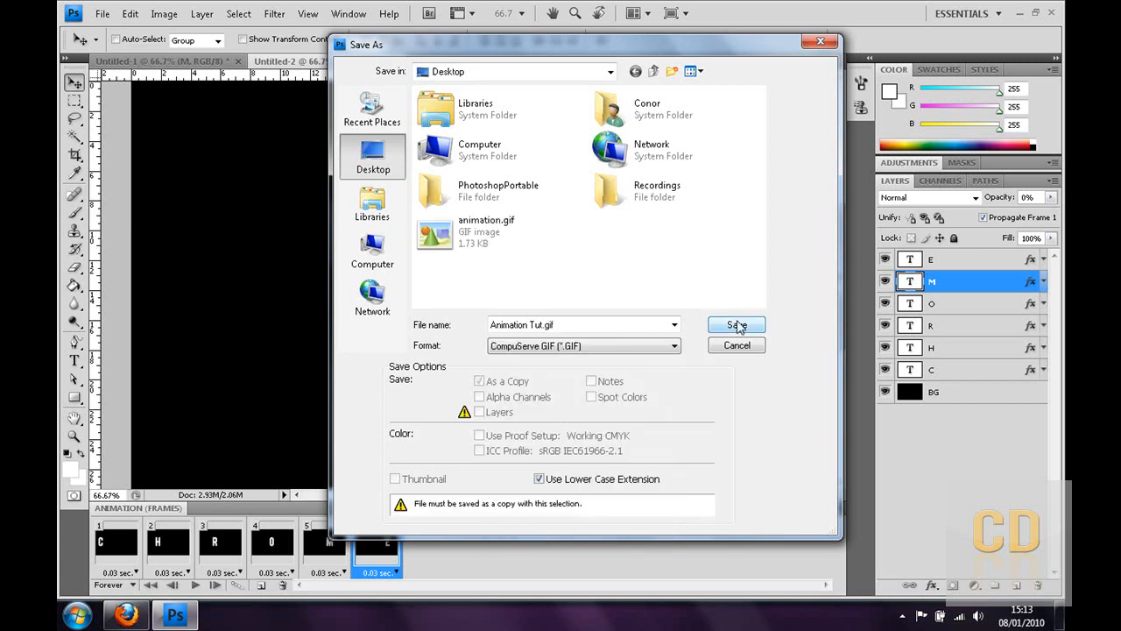
- Save to the Desktop, accepting the Indexed Color and Normal GIF options, and show the O frame
click(737, 325)
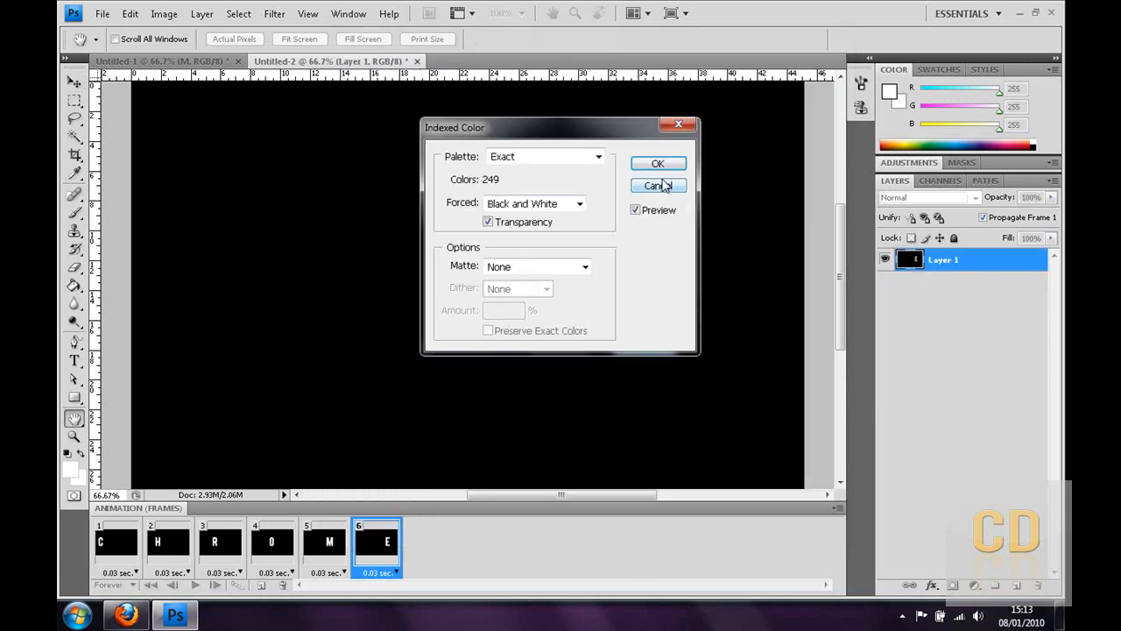
click(658, 164)
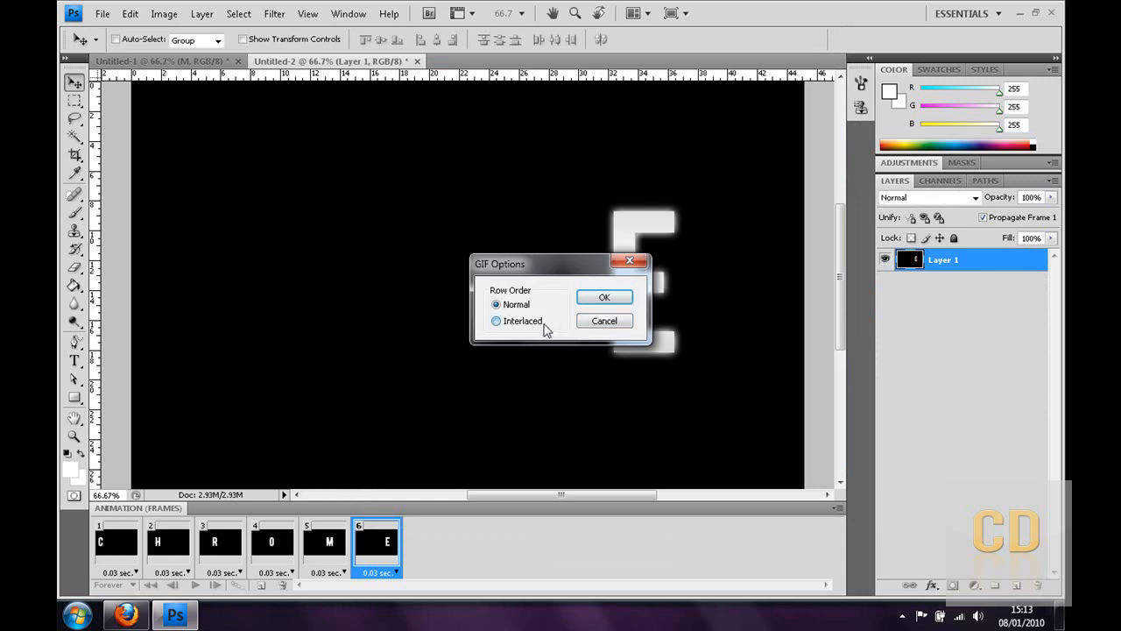
click(603, 297)
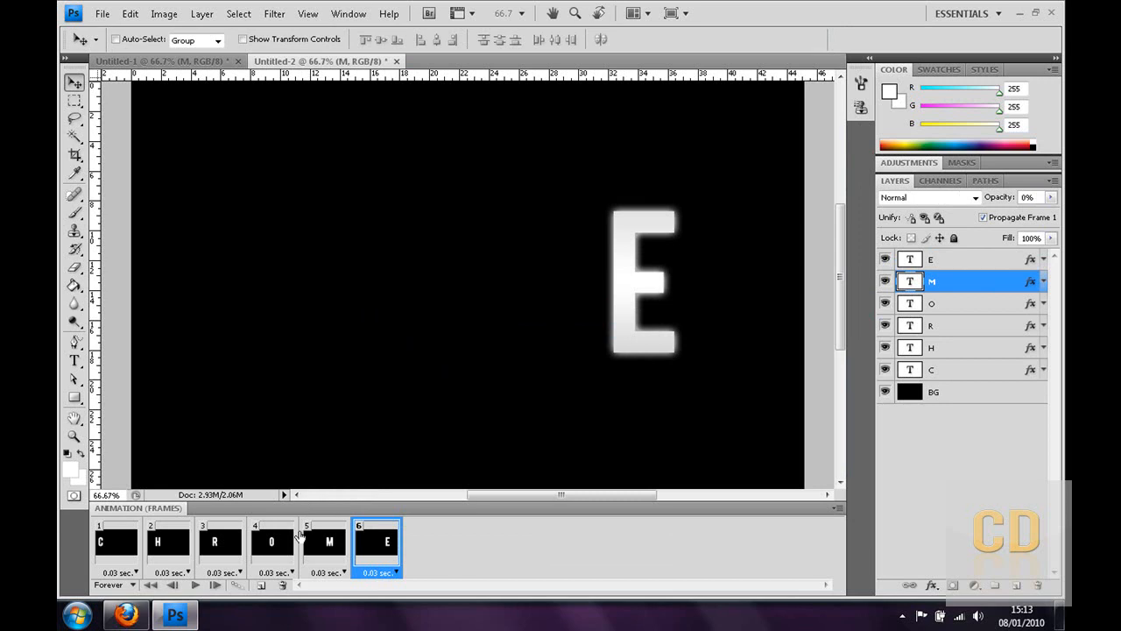
click(272, 543)
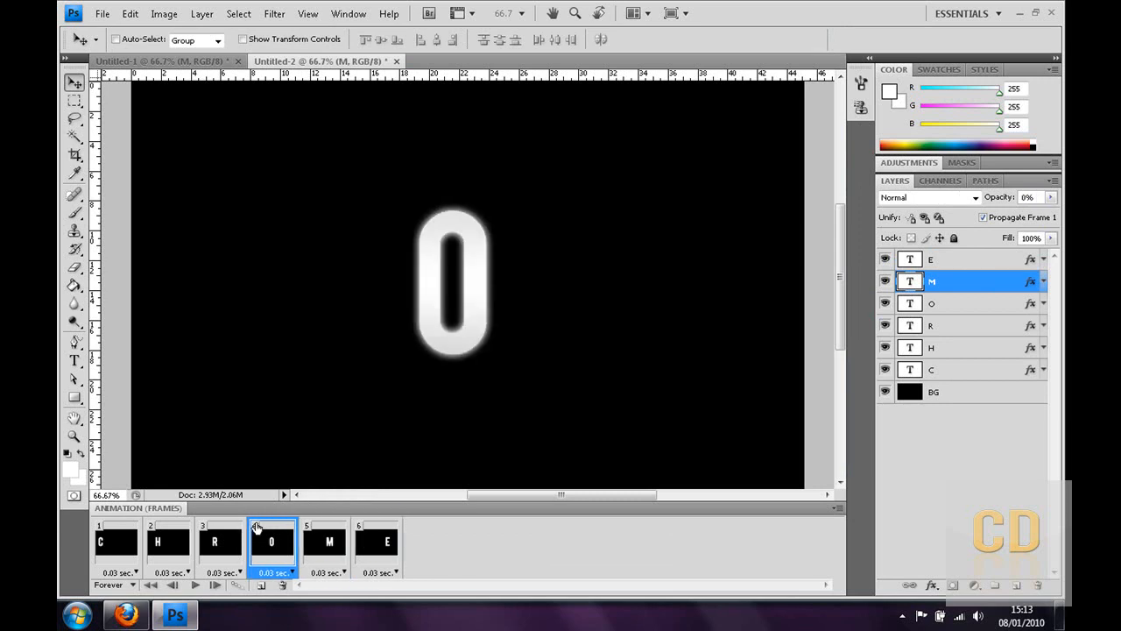